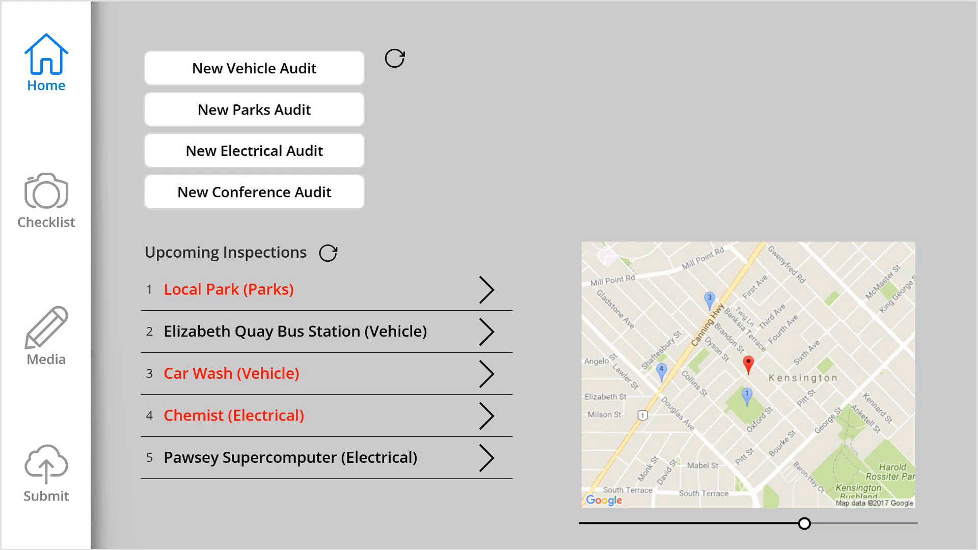
{"action": "mouse_move", "coordinate": [36, 296]}
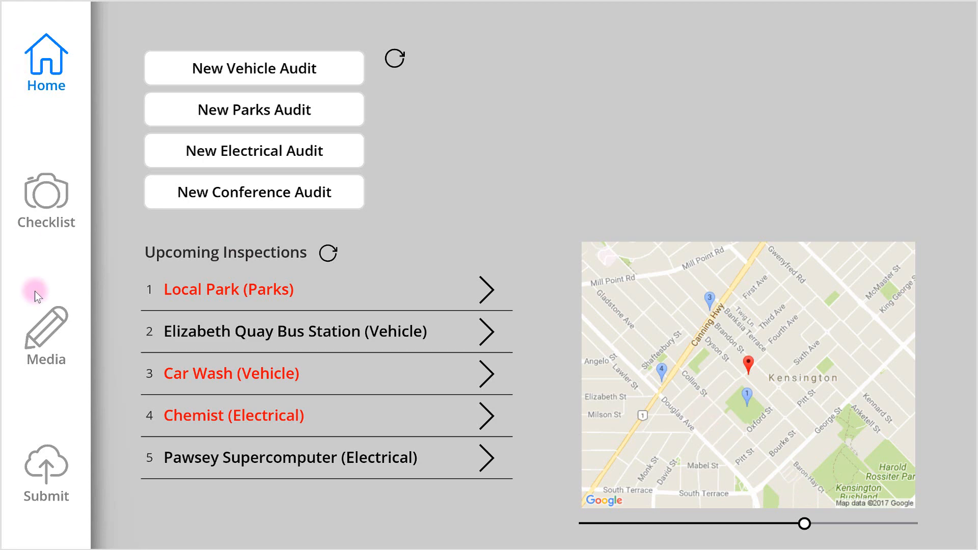
{"action": "mouse_move", "coordinate": [98, 259]}
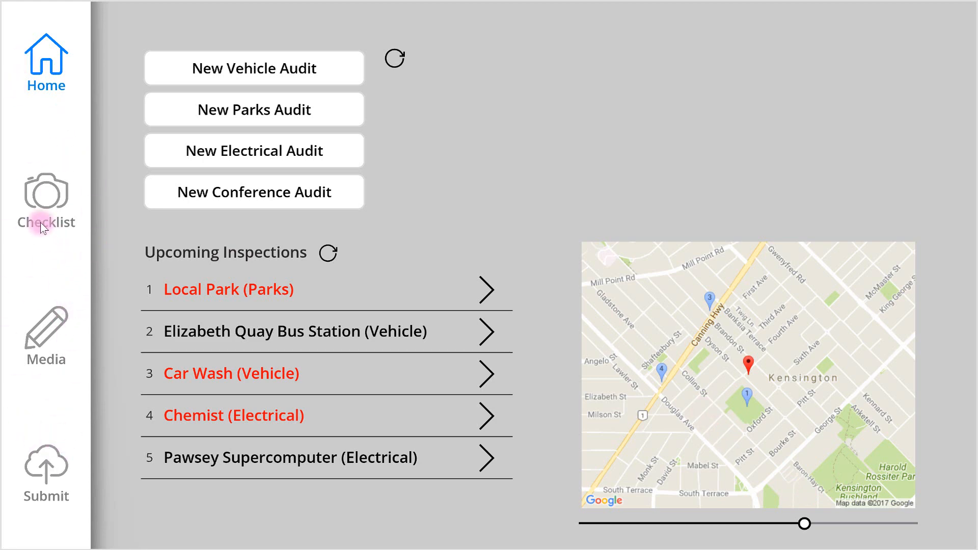
{"action": "mouse_move", "coordinate": [579, 156]}
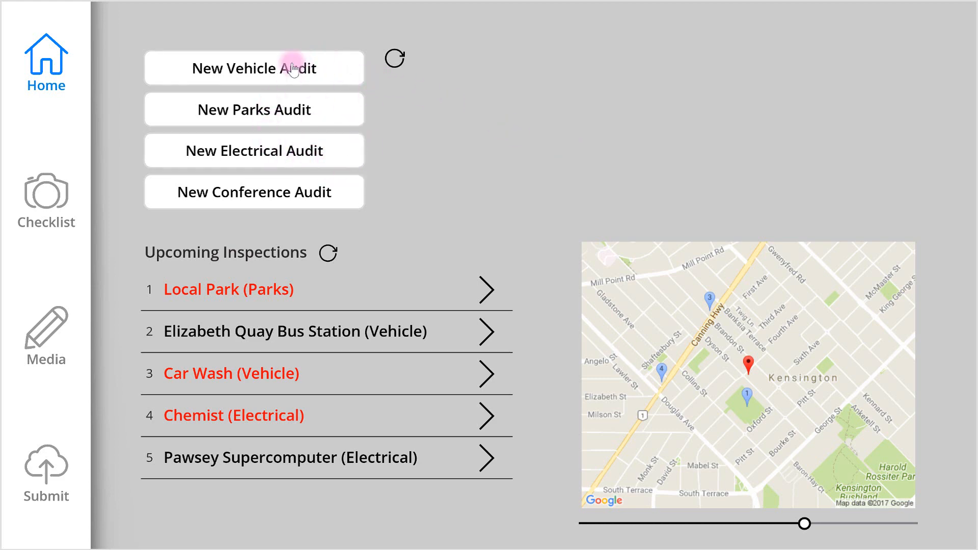
{"action": "mouse_move", "coordinate": [321, 77]}
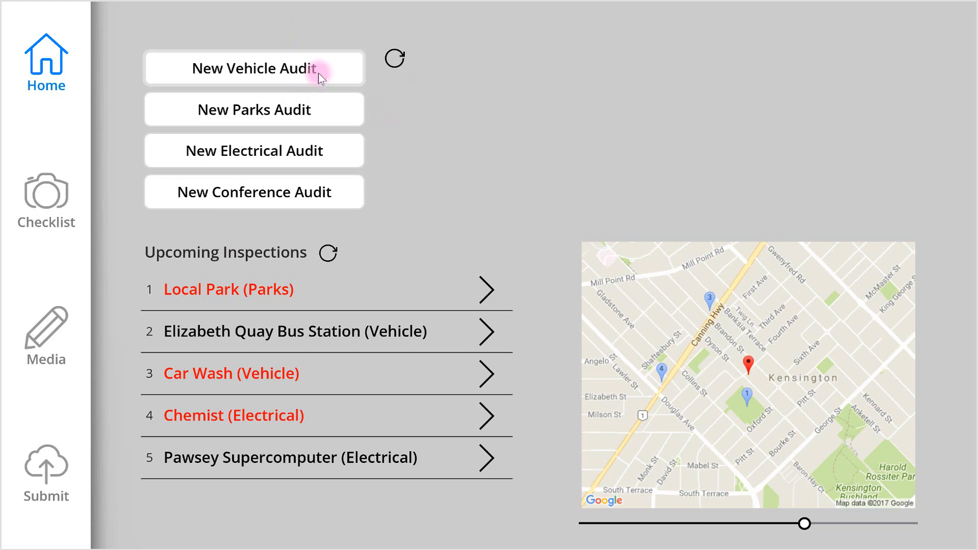
- Start a new vehicle audit and enter job number 123
{"action": "left_click", "coordinate": [253, 68]}
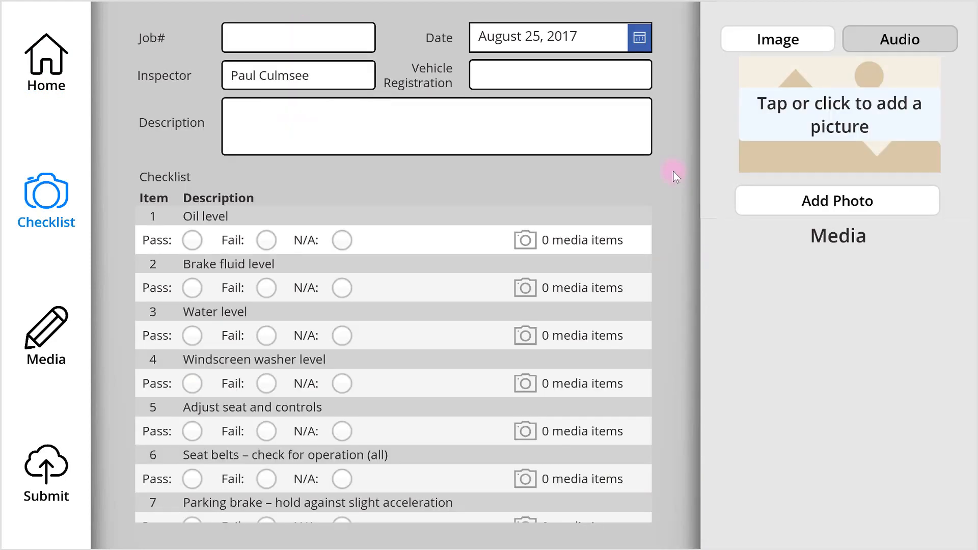
{"action": "left_click", "coordinate": [298, 37]}
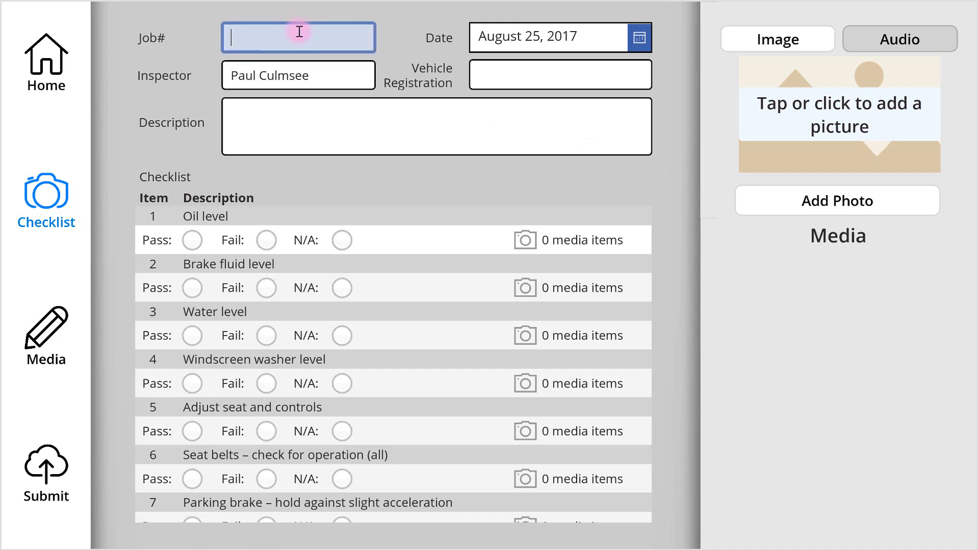
{"action": "type", "text": "12"}
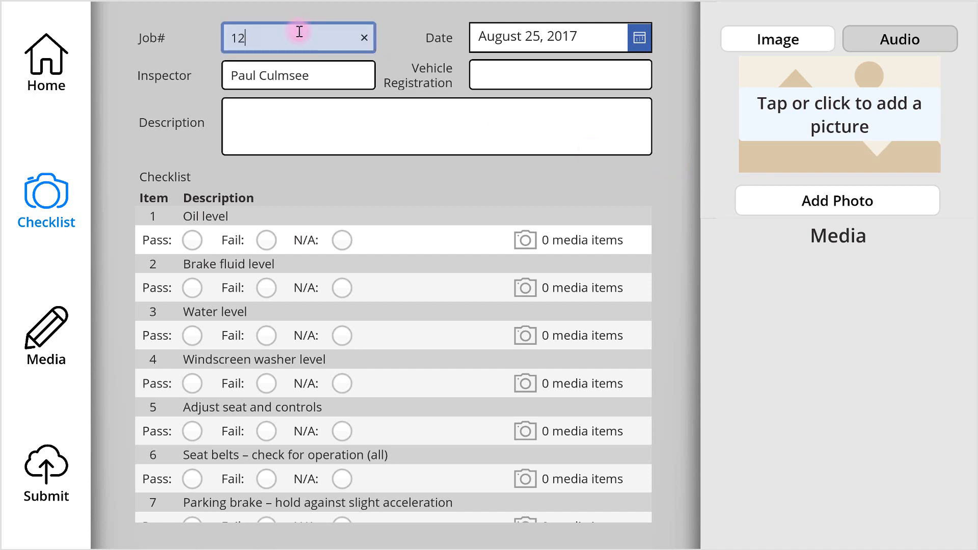
{"action": "type", "text": "3"}
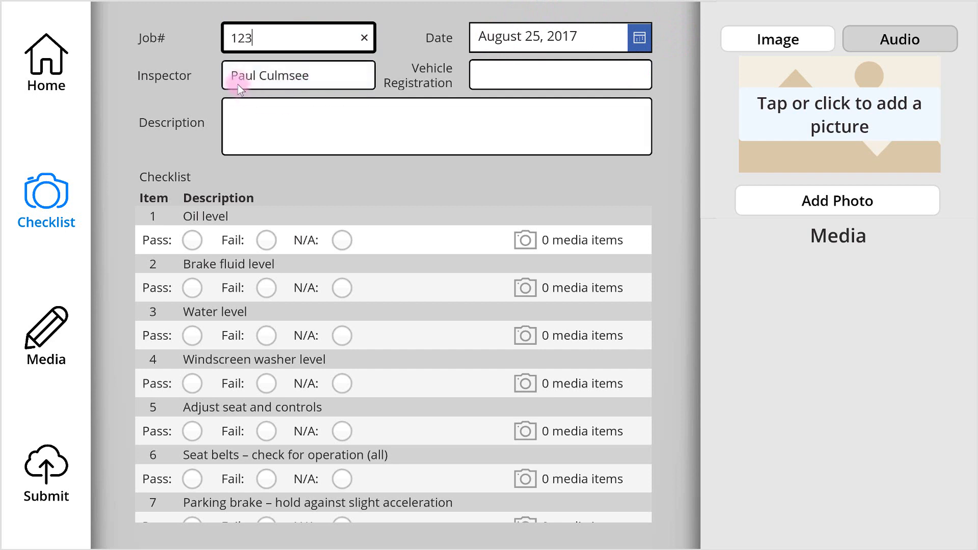
- Enter vehicle registration 10293 and the description 'This is an audit'
{"action": "left_click", "coordinate": [559, 74]}
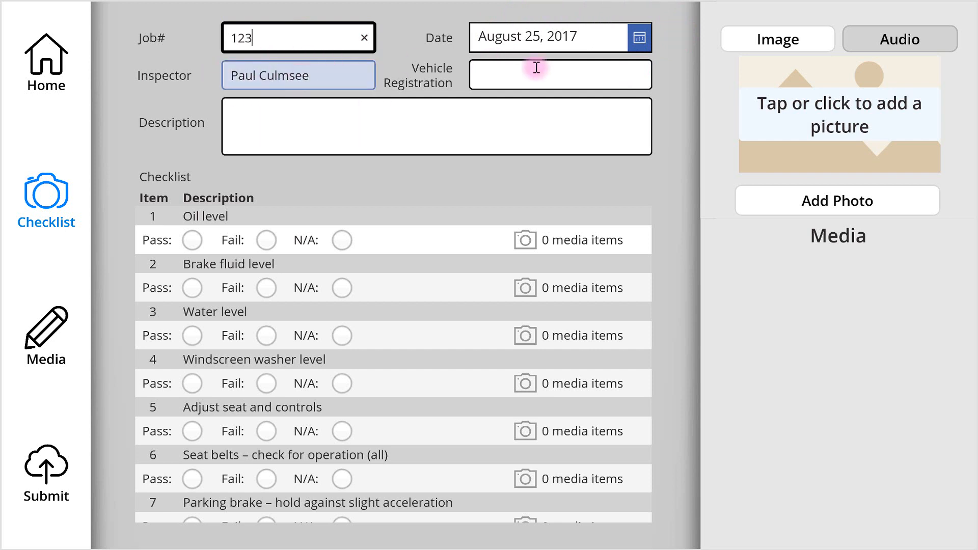
{"action": "left_click", "coordinate": [559, 75]}
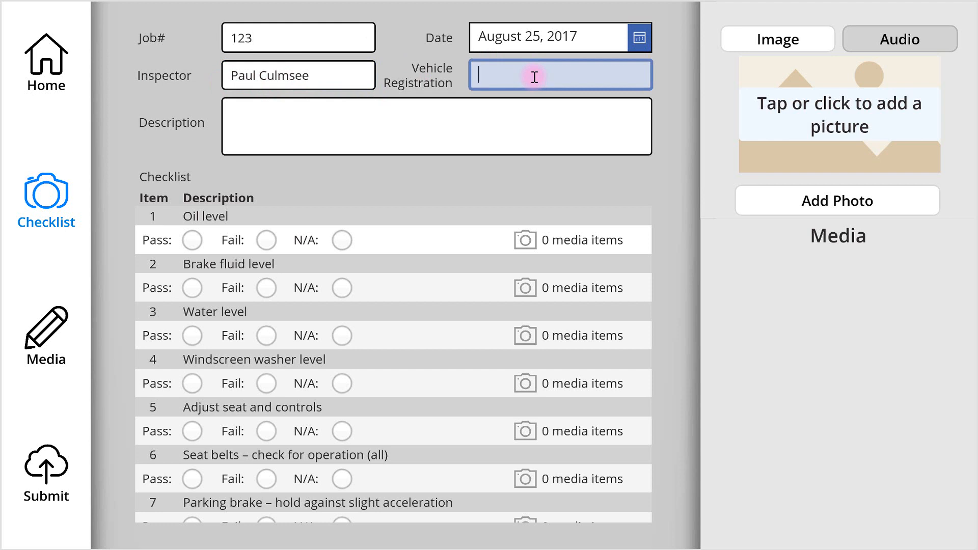
{"action": "type", "text": "10293"}
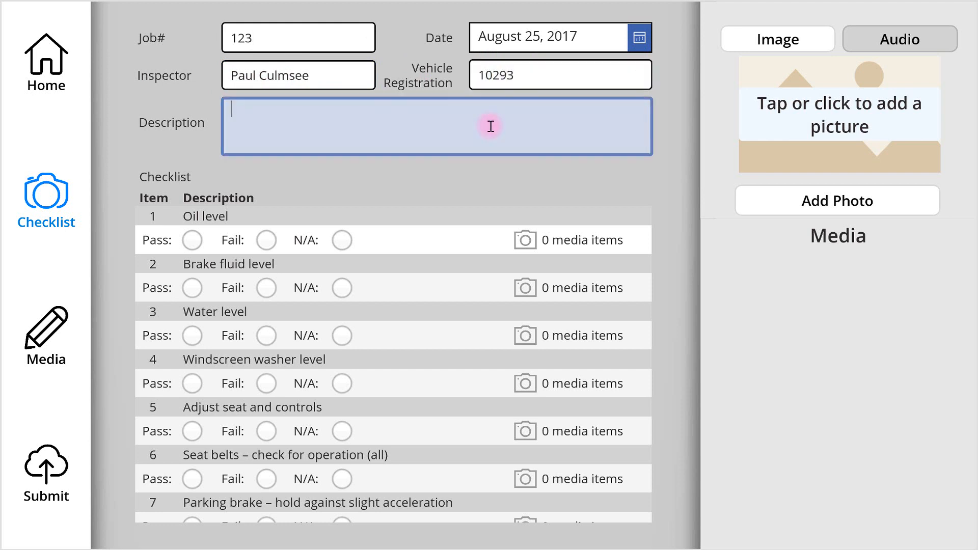
{"action": "type", "text": "This is an audit"}
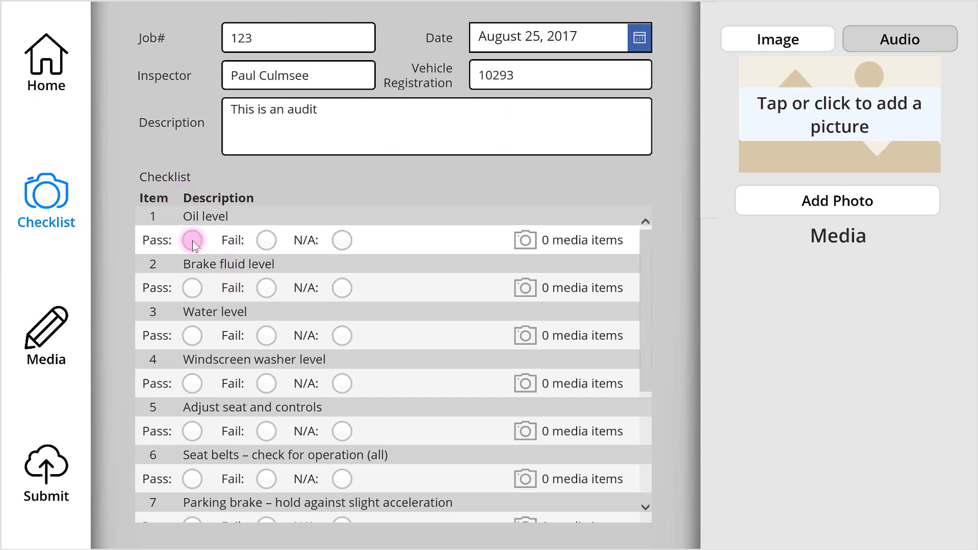
- Pass Oil and Brake fluid levels, fail Water level with the note 'We fixed this thing and it is fine, here is how we fixed it.'
{"action": "left_click", "coordinate": [192, 240]}
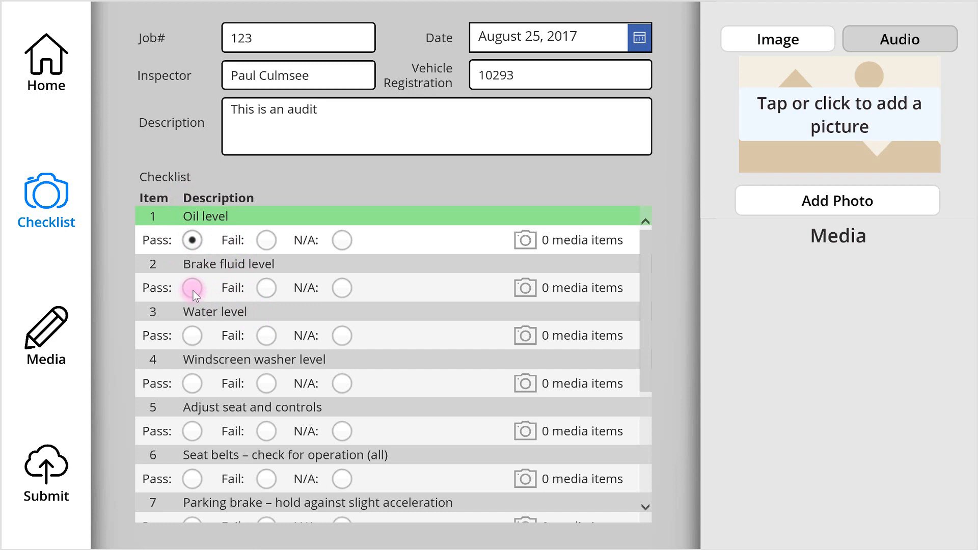
{"action": "left_click", "coordinate": [193, 288]}
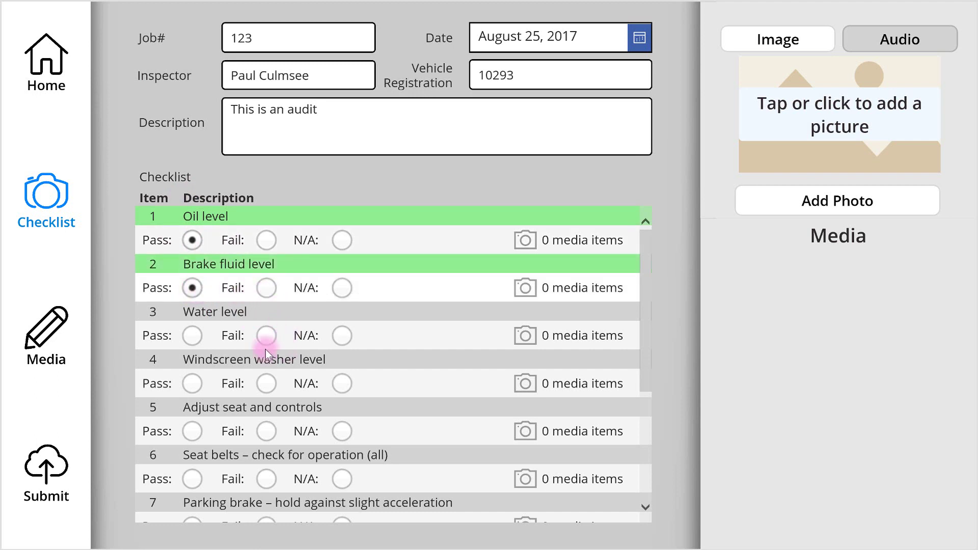
{"action": "left_click", "coordinate": [265, 335]}
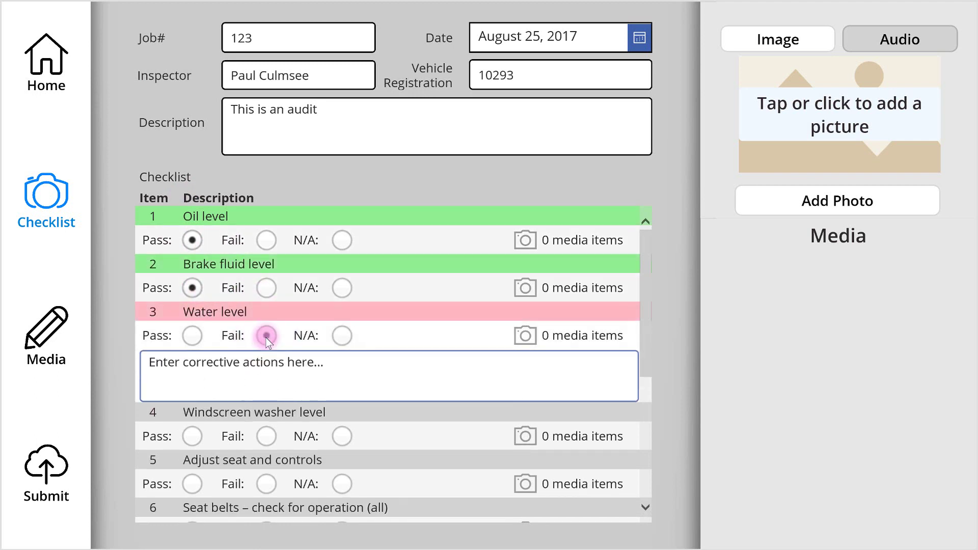
{"action": "left_click", "coordinate": [266, 335]}
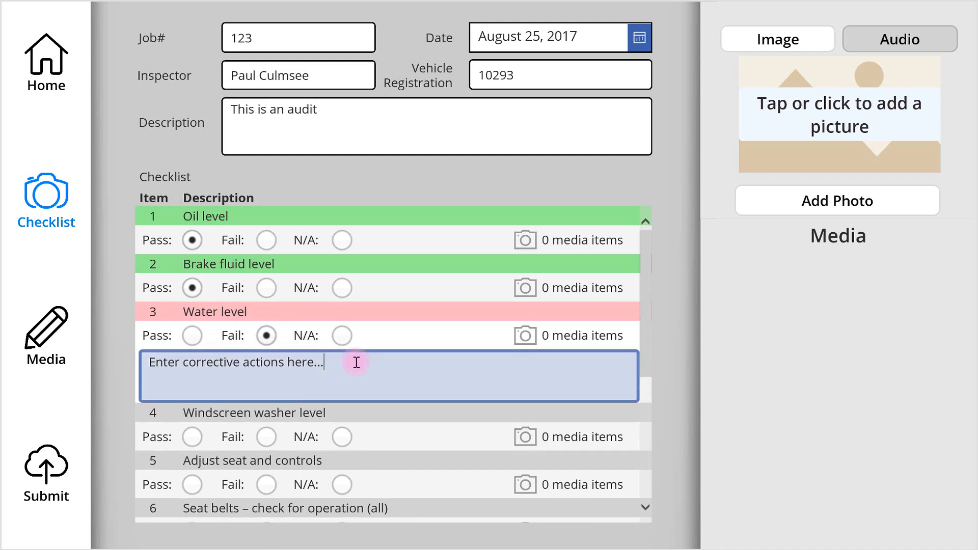
{"action": "type", "text": "We fixed this thing and it is fine, here is how we fixed it."}
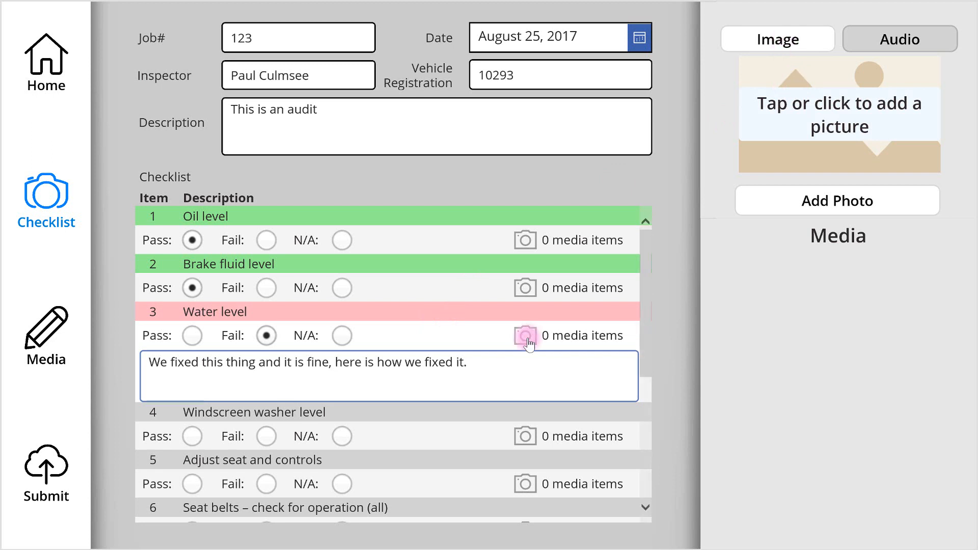
{"action": "mouse_move", "coordinate": [886, 148]}
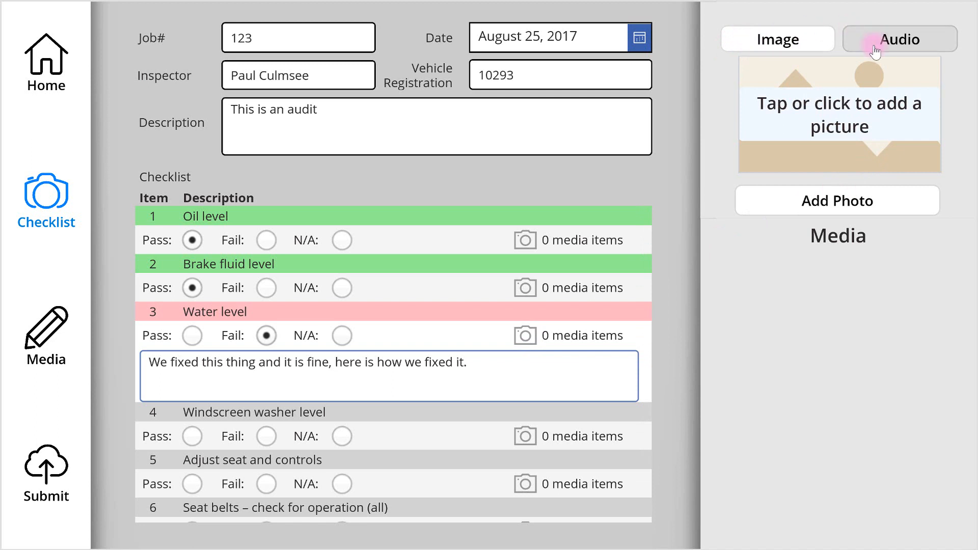
- Attach the kitten photo from Downloads to the Water level item
{"action": "left_click", "coordinate": [899, 38]}
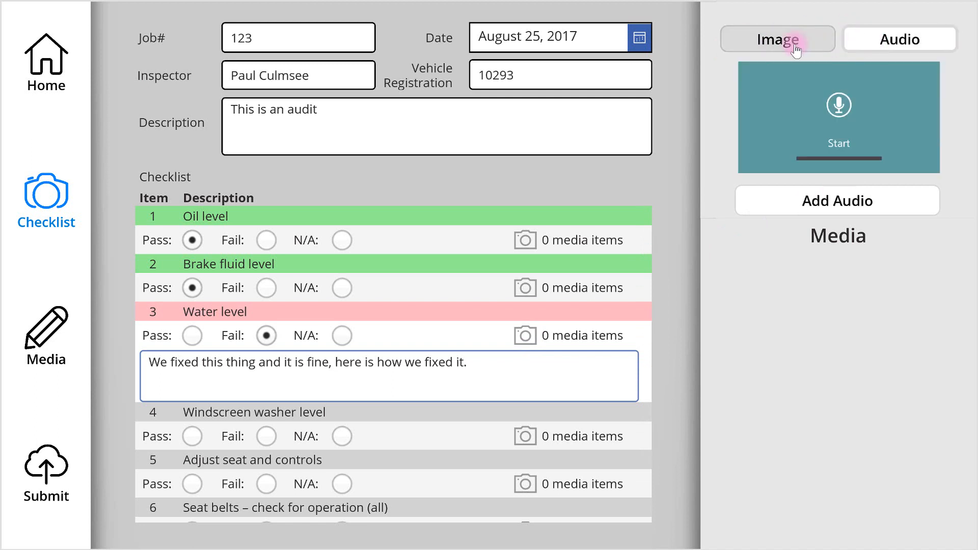
{"action": "left_click", "coordinate": [777, 39]}
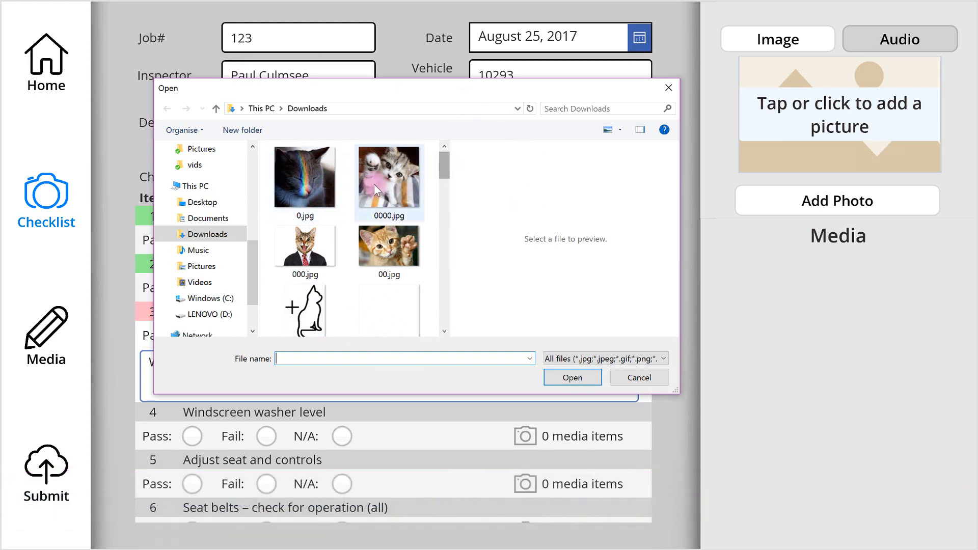
{"action": "left_click", "coordinate": [571, 377]}
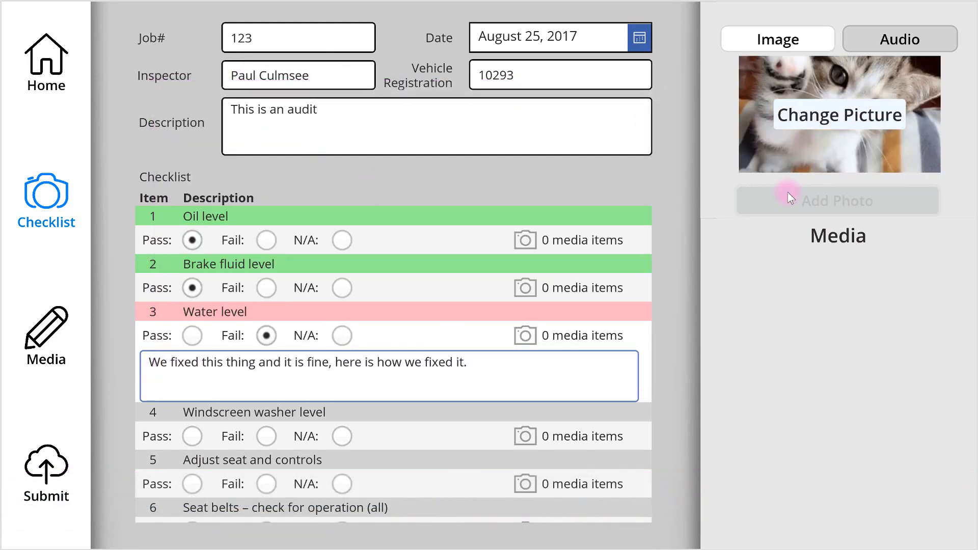
{"action": "left_click", "coordinate": [836, 200]}
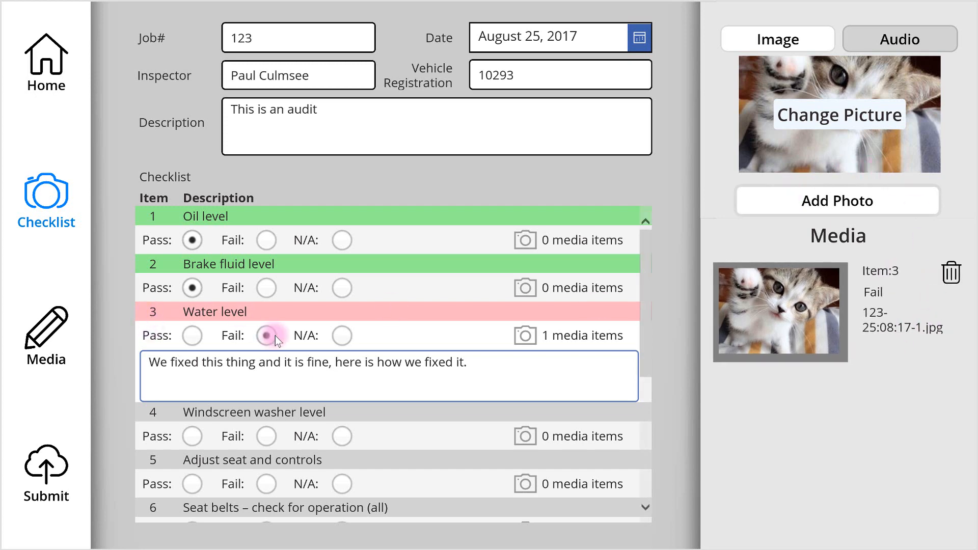
- Attach the cat-in-a-suit photo to the Oil level item
{"action": "left_click", "coordinate": [266, 335]}
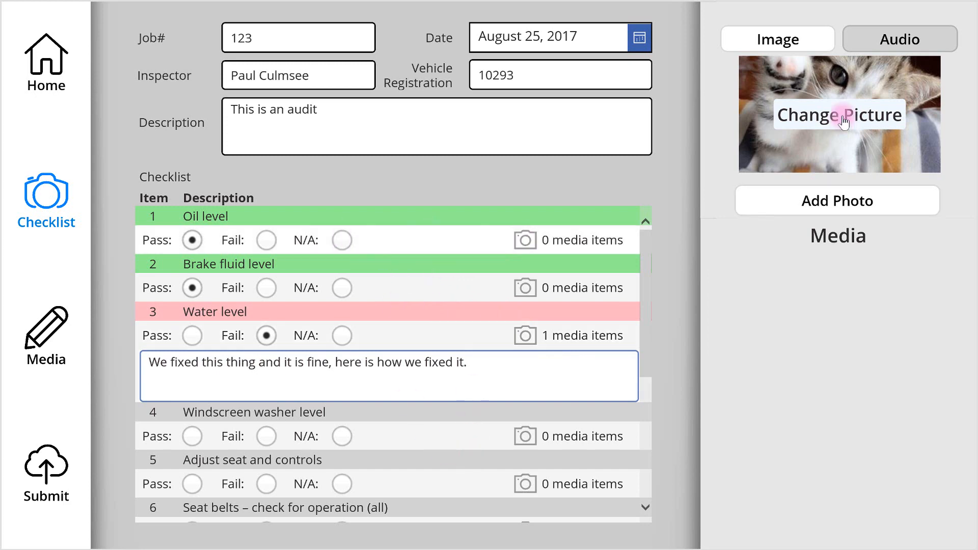
{"action": "left_click", "coordinate": [837, 114]}
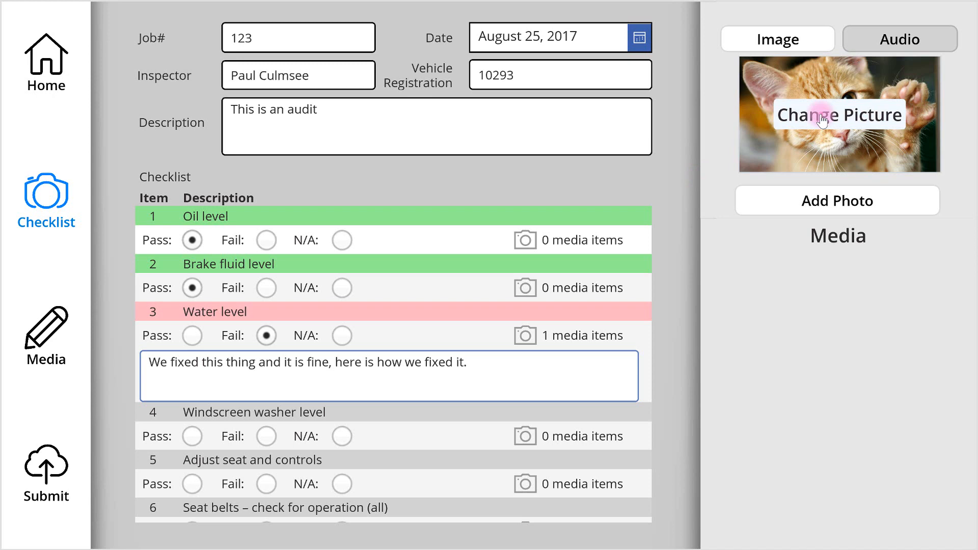
{"action": "left_click", "coordinate": [838, 115]}
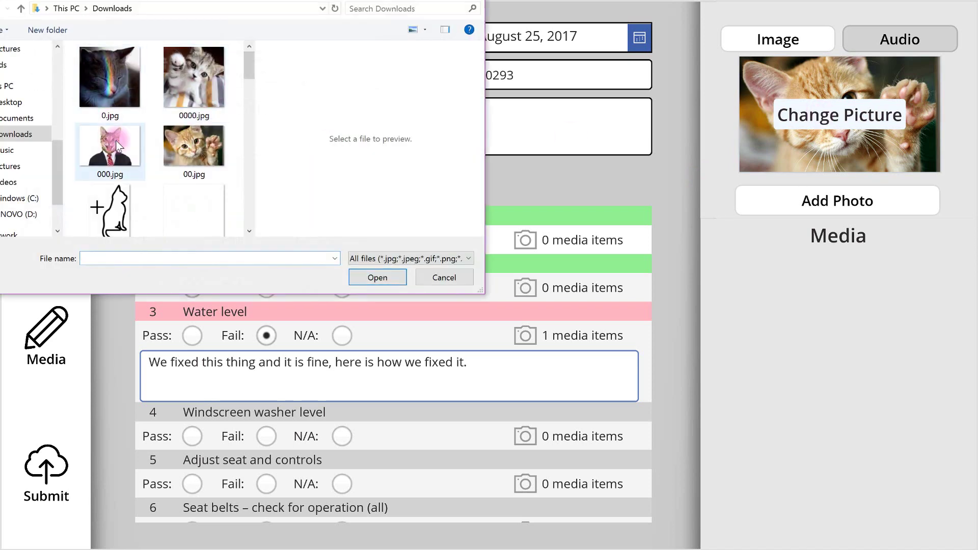
{"action": "left_click", "coordinate": [377, 277]}
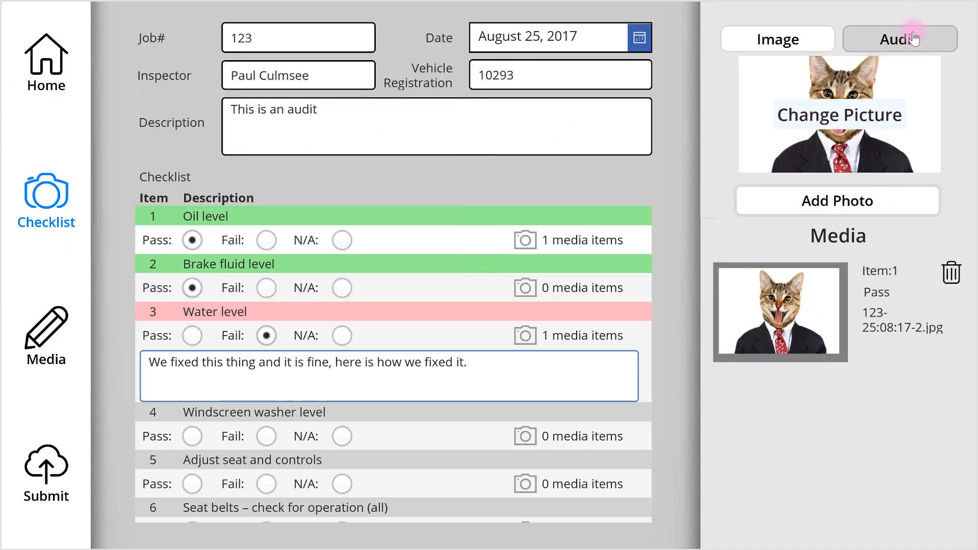
- Record an audio note for Oil level and play the clip back
{"action": "left_click", "coordinate": [899, 39]}
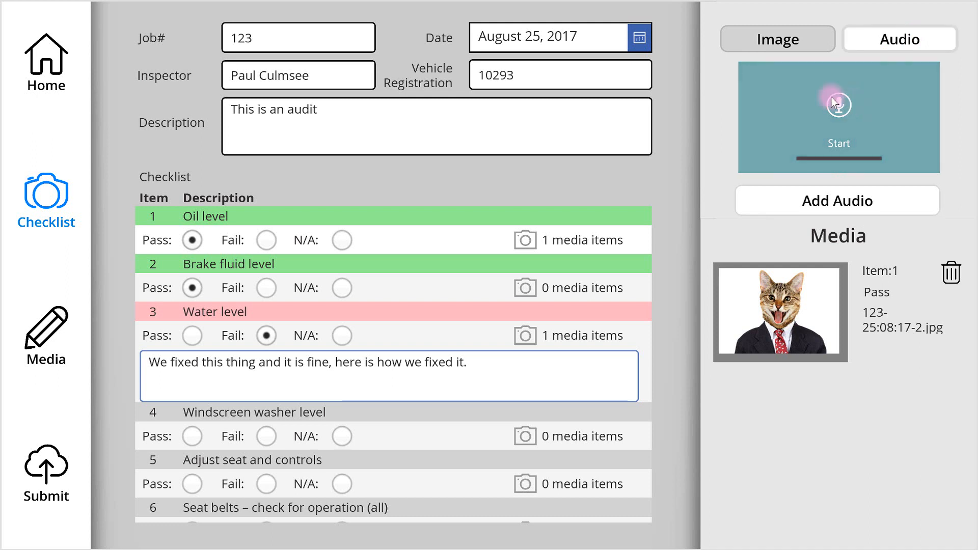
{"action": "left_click", "coordinate": [838, 104]}
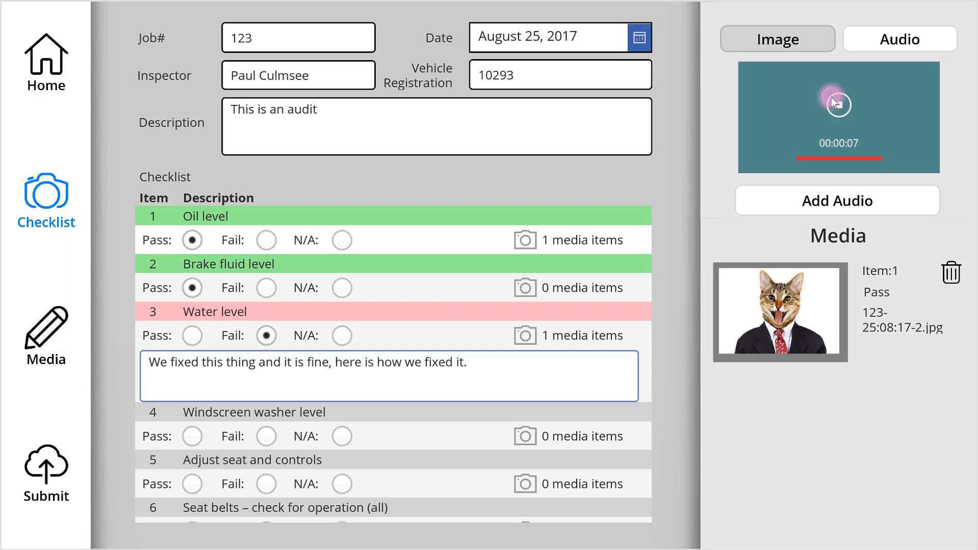
{"action": "left_click", "coordinate": [837, 104]}
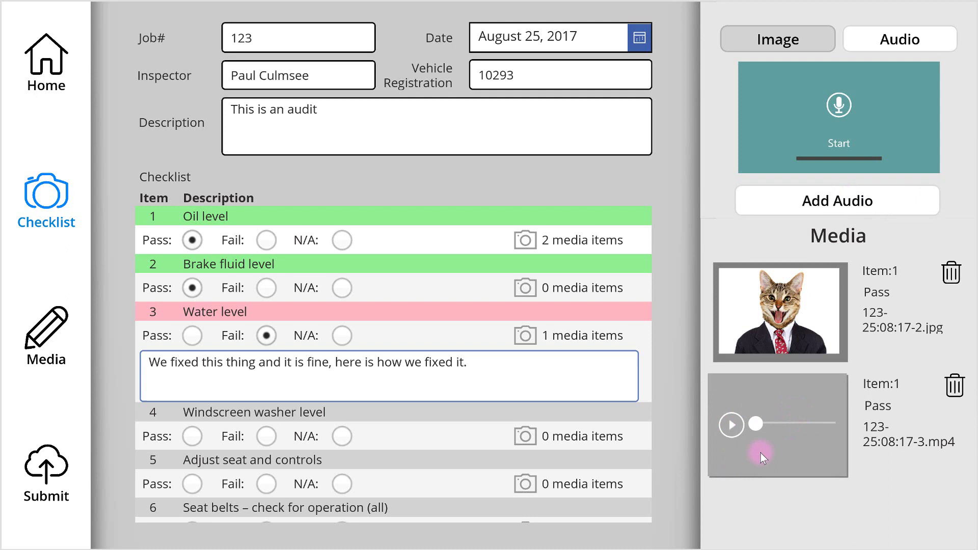
{"action": "left_click", "coordinate": [732, 423]}
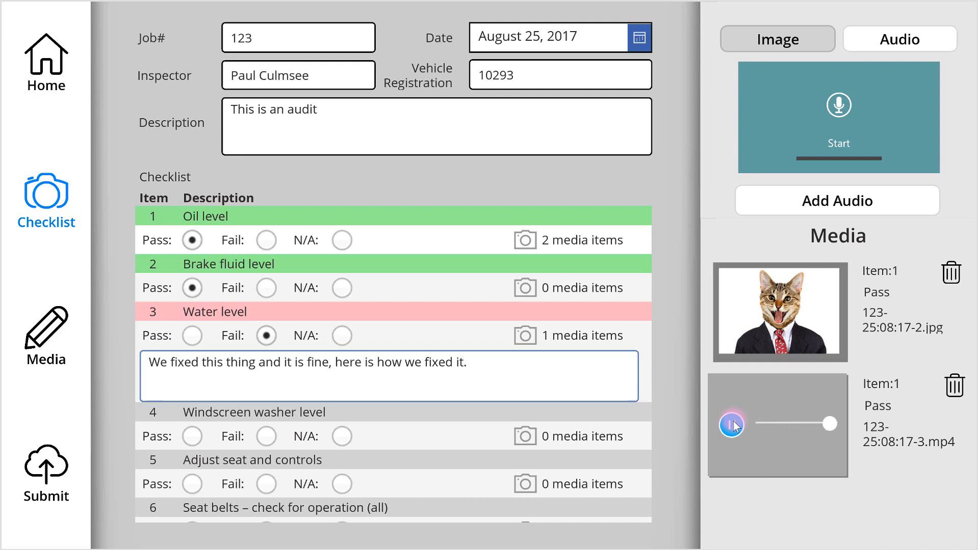
- Mark Windscreen washer level as not applicable
{"action": "left_click", "coordinate": [266, 434]}
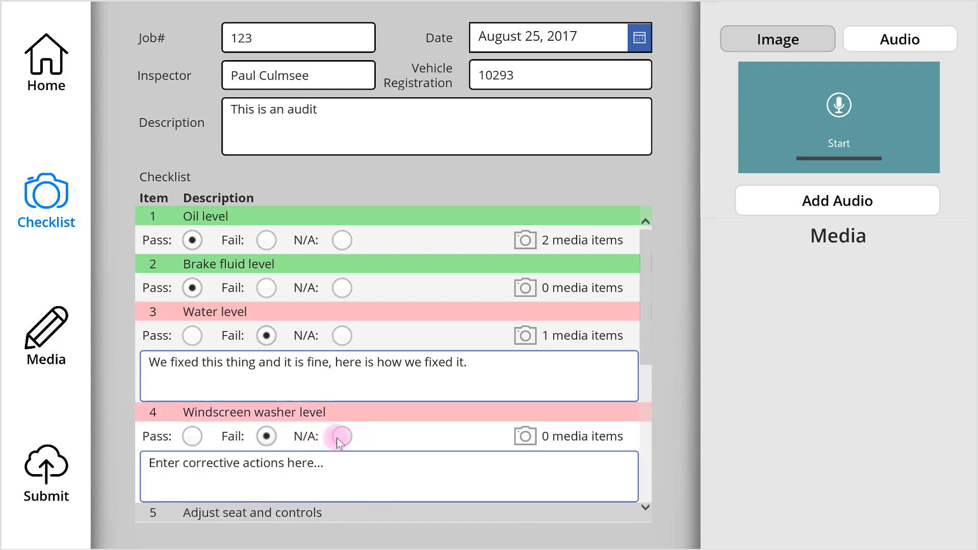
{"action": "left_click", "coordinate": [341, 435]}
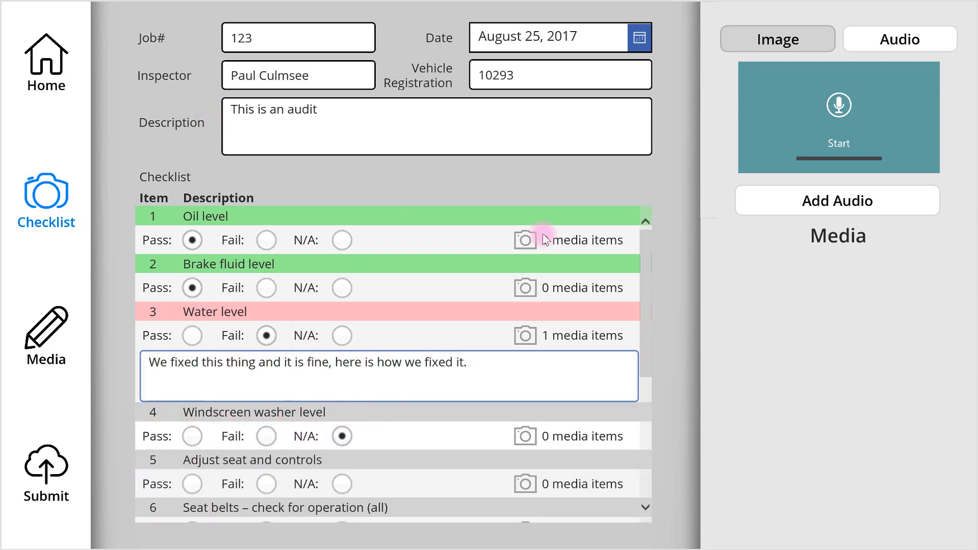
- Review the three media items captured for audit job 123
{"action": "left_click", "coordinate": [46, 337]}
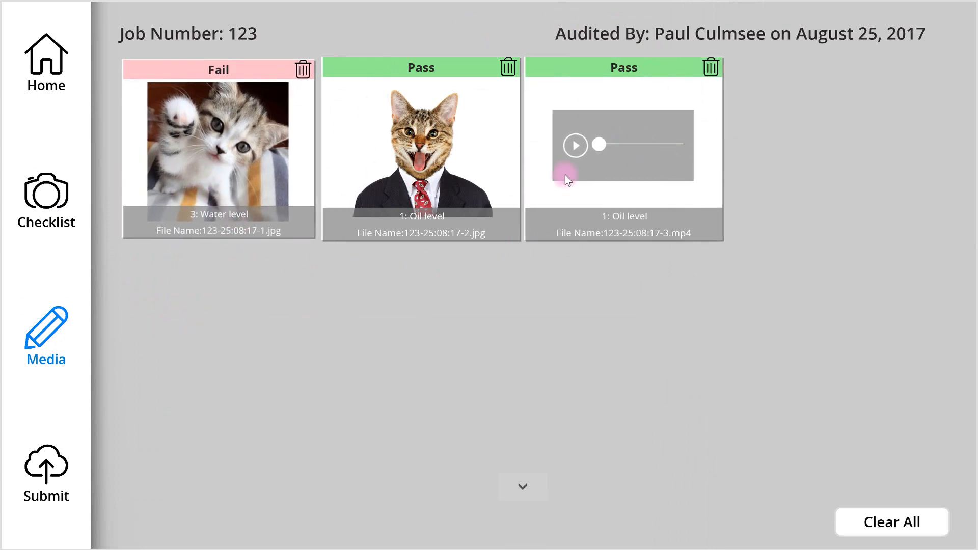
{"action": "mouse_move", "coordinate": [254, 138]}
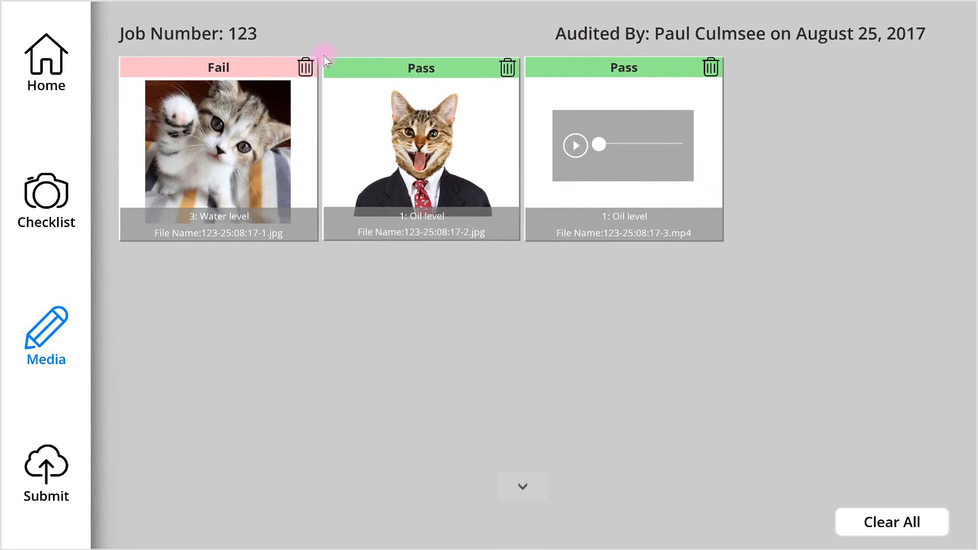
{"action": "mouse_move", "coordinate": [533, 120]}
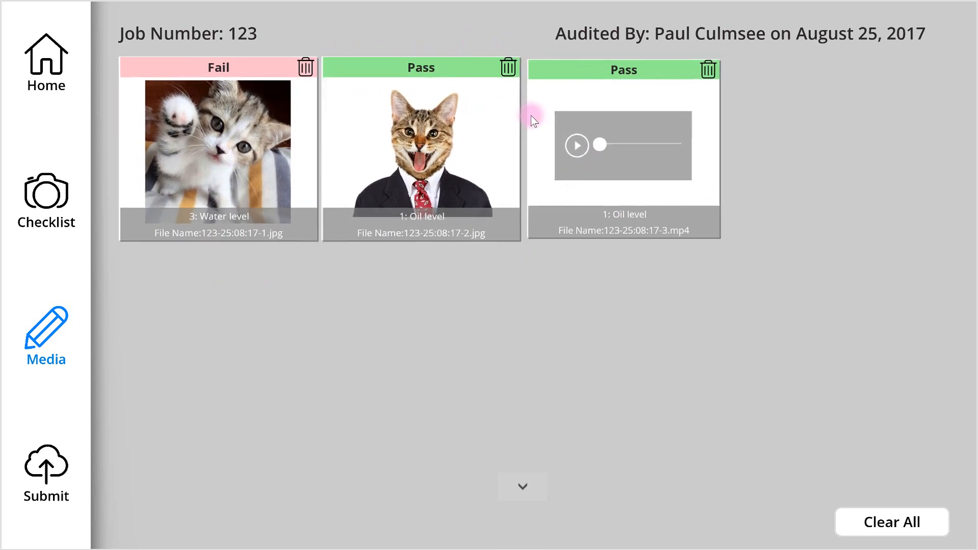
- Submit the job 123 vehicle audit and confirm until the upload succeeds
{"action": "left_click", "coordinate": [45, 473]}
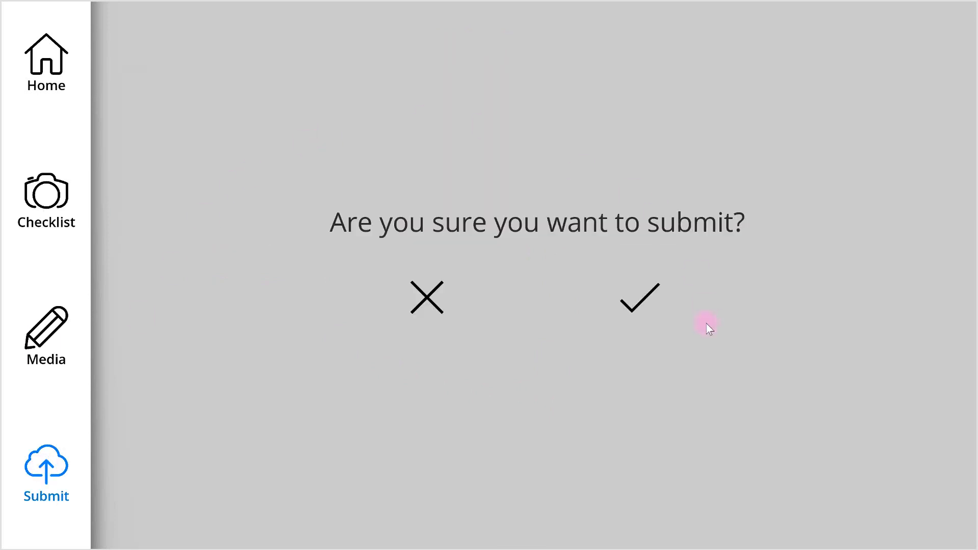
{"action": "mouse_move", "coordinate": [493, 296]}
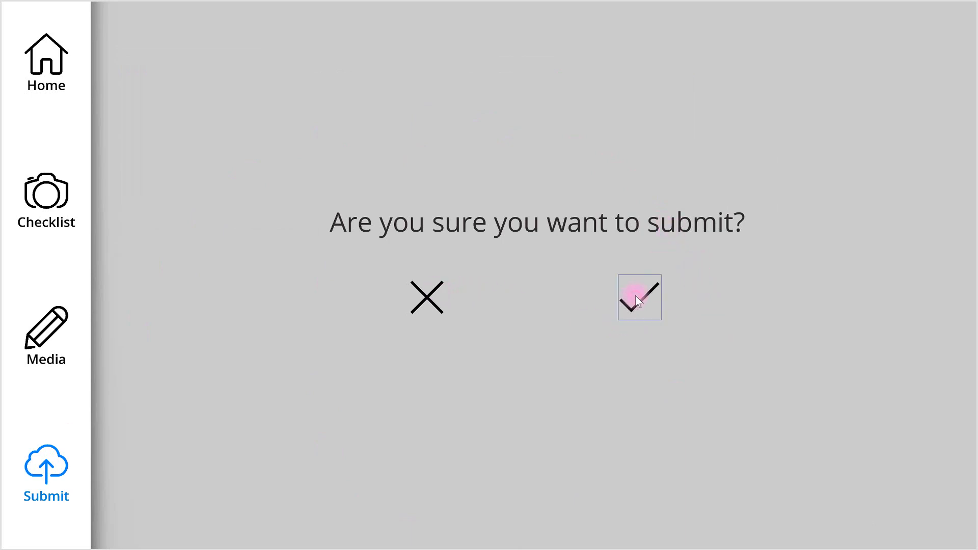
{"action": "left_click", "coordinate": [638, 297]}
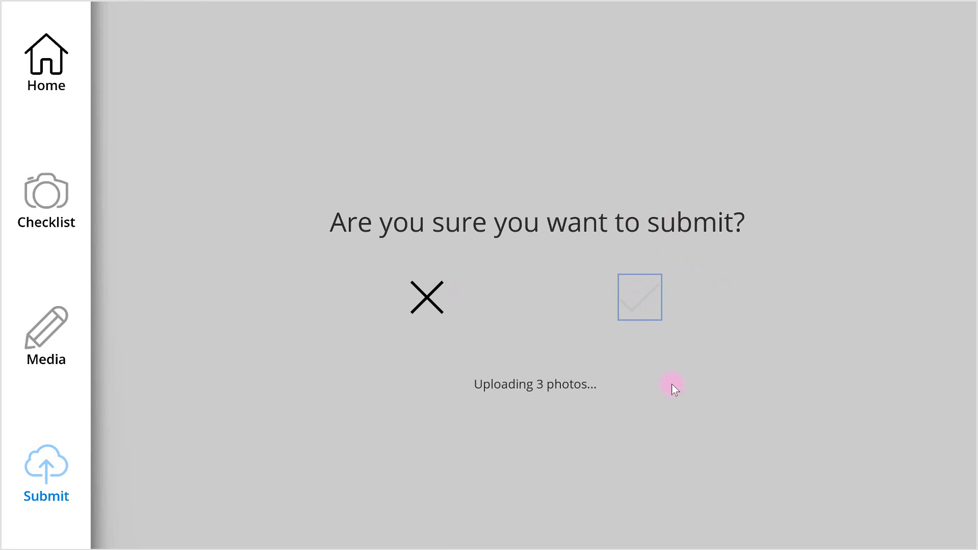
{"action": "mouse_move", "coordinate": [673, 411]}
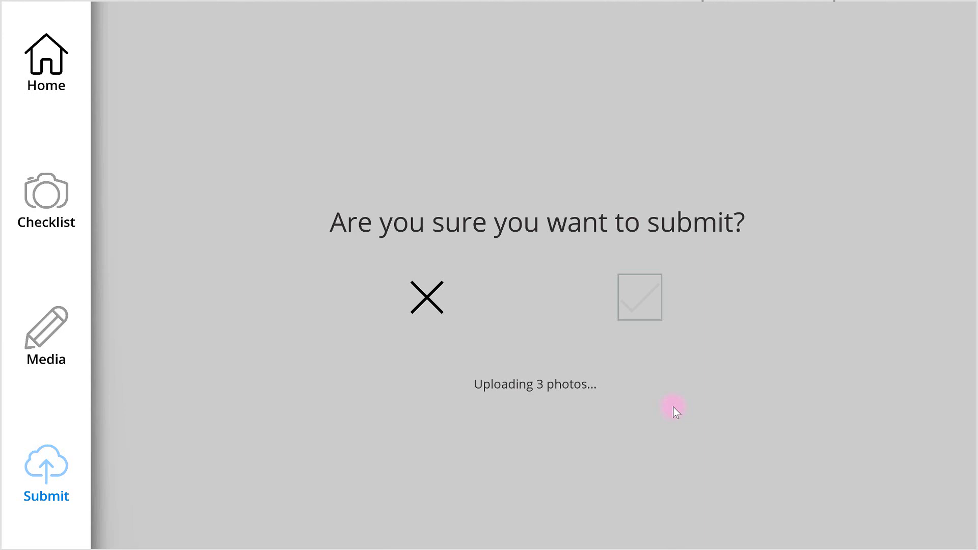
{"action": "left_click", "coordinate": [638, 297]}
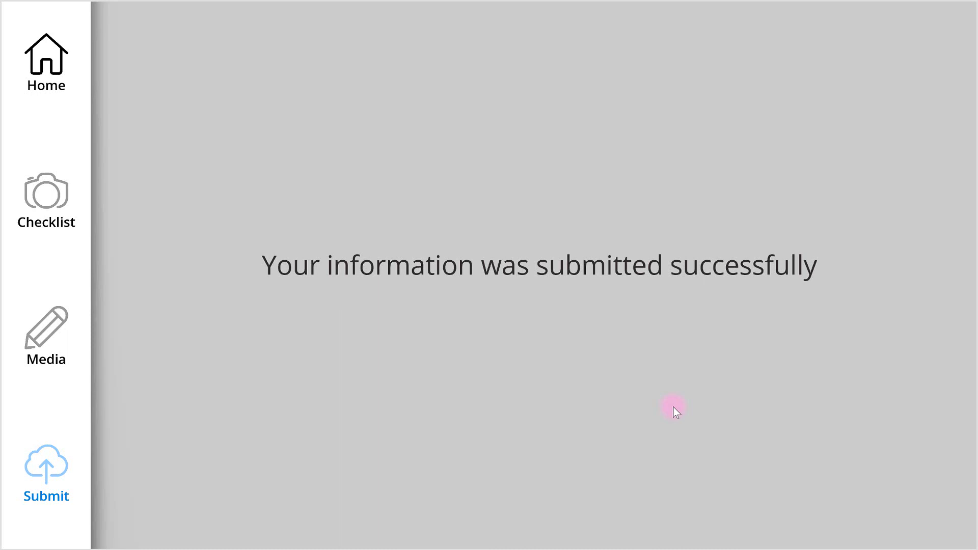
- Return to the home screen, which reports the app offline
{"action": "left_click", "coordinate": [46, 62]}
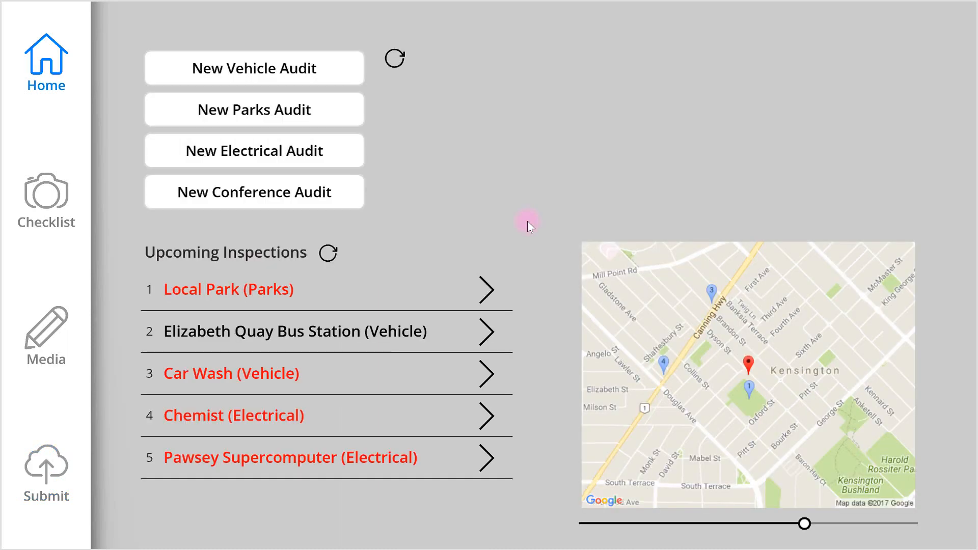
{"action": "mouse_move", "coordinate": [866, 544]}
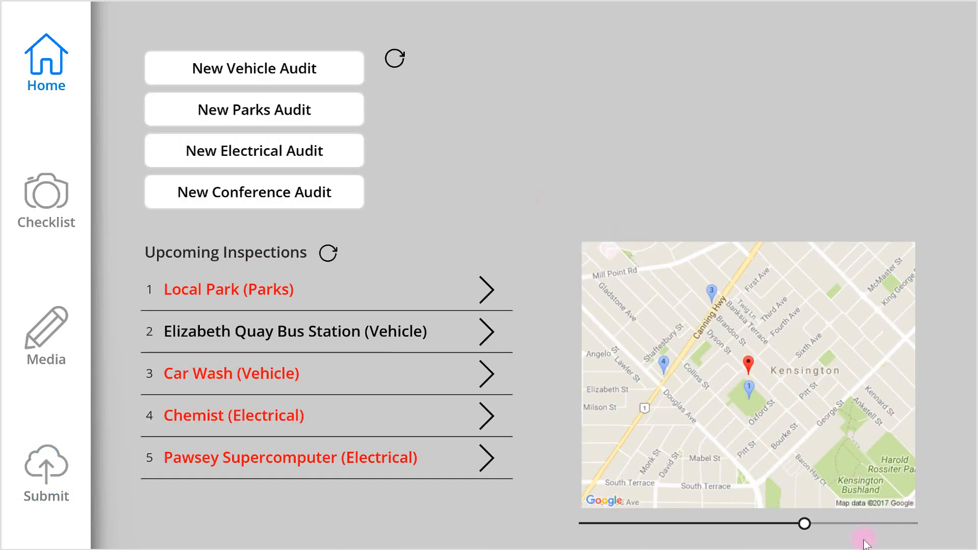
{"action": "left_click", "coordinate": [329, 253]}
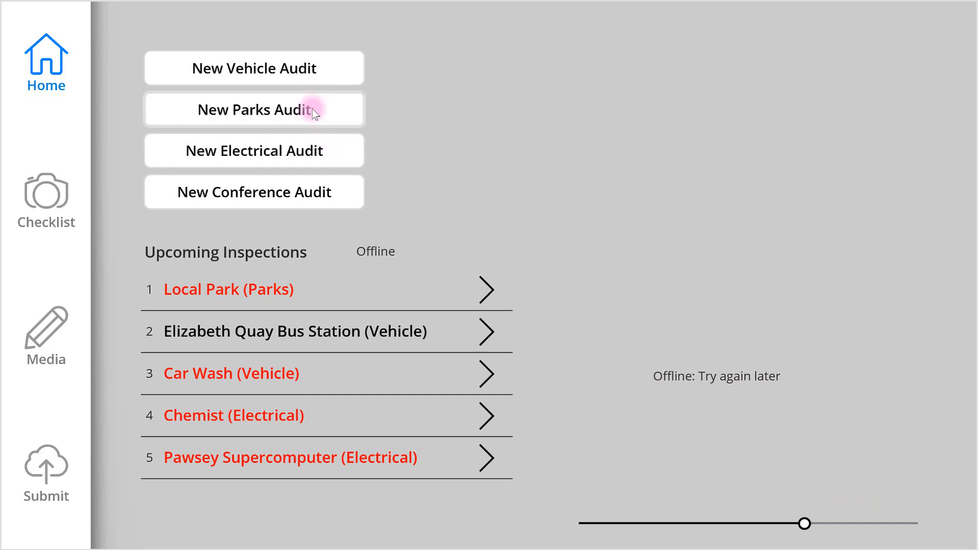
- Start parks audit job 5: playground and BBQ areas pass, rest rooms fail, then add a photo
{"action": "left_click", "coordinate": [253, 109]}
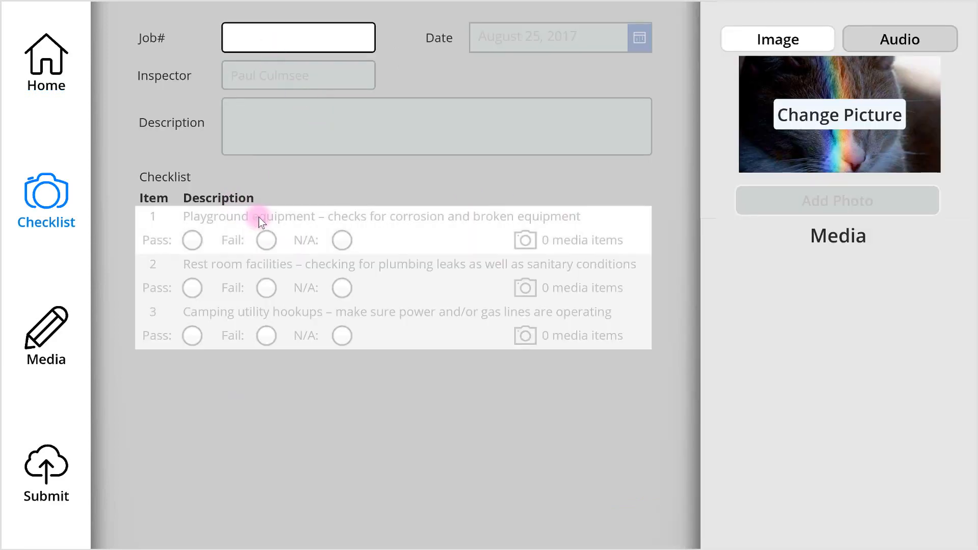
{"action": "scroll", "scroll_direction": "down", "scroll_amount": 3}
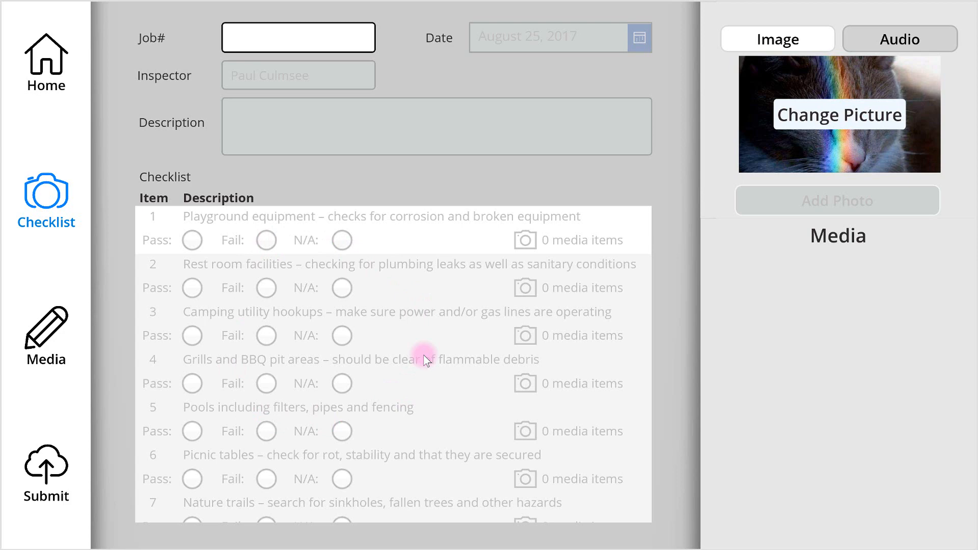
{"action": "left_click", "coordinate": [299, 38]}
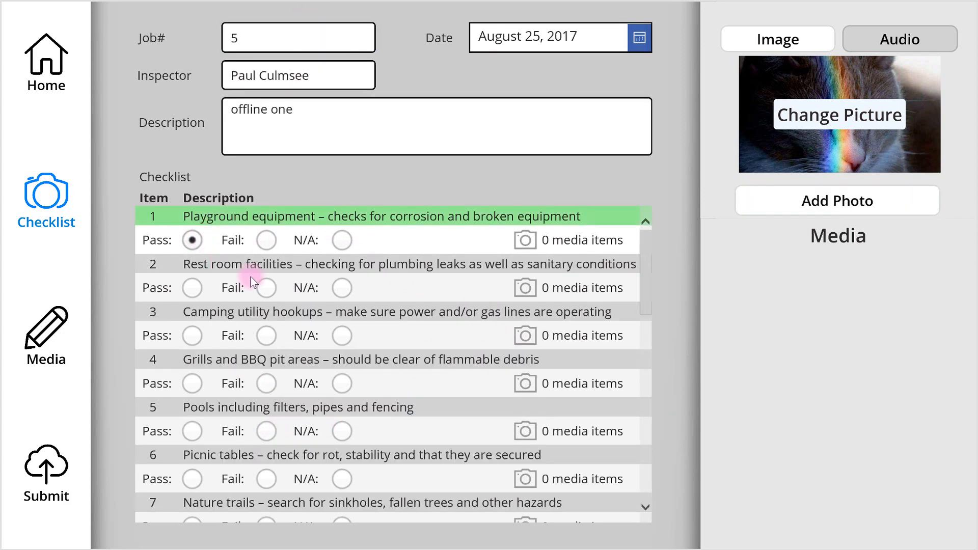
{"action": "left_click", "coordinate": [266, 288]}
{"action": "type", "text": "stuff was bad"}
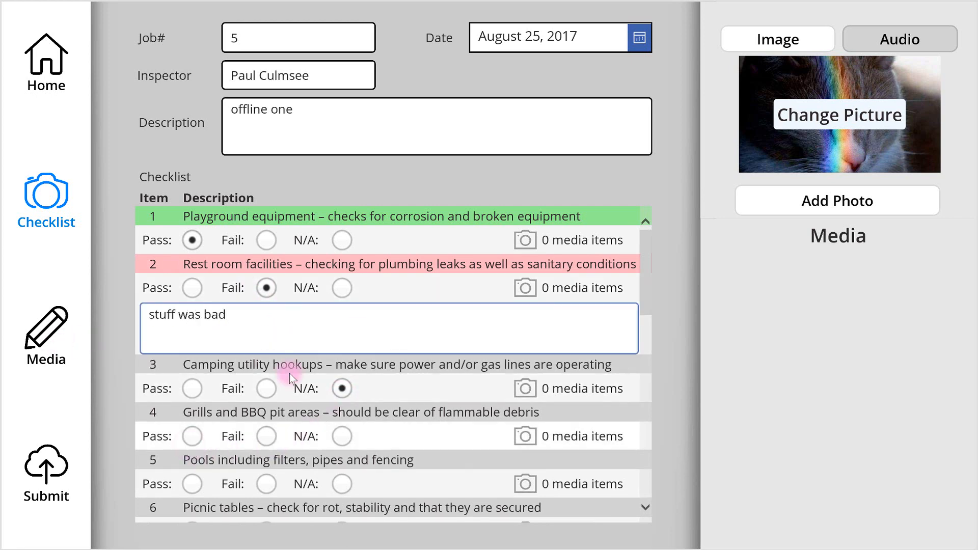
{"action": "left_click", "coordinate": [191, 435]}
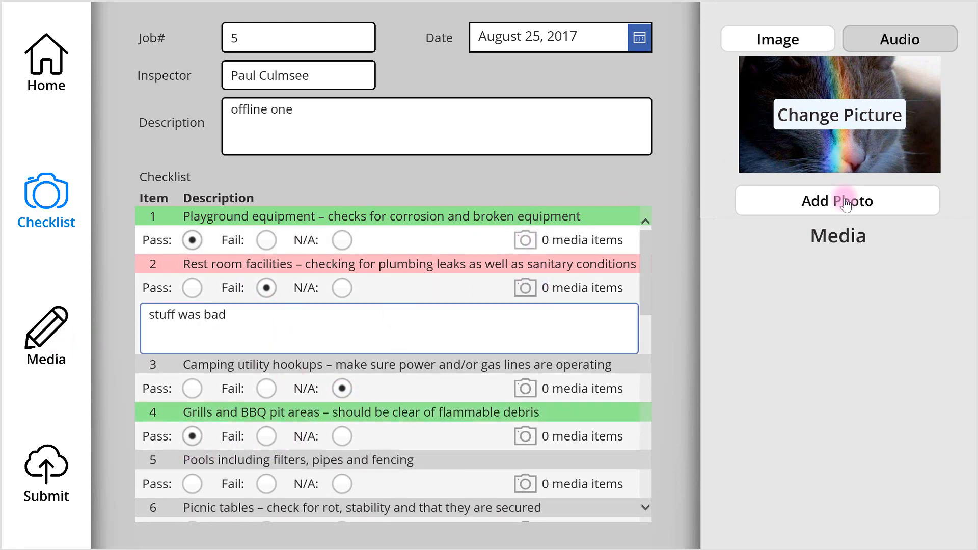
{"action": "left_click", "coordinate": [45, 337]}
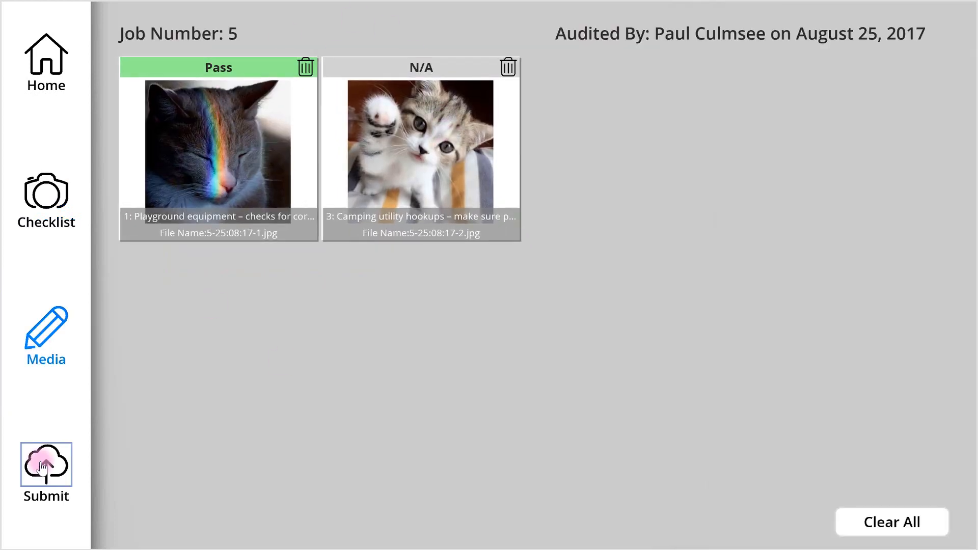
- Save parks audit job 5 locally so it lists under unsubmitted audits
{"action": "left_click", "coordinate": [46, 465]}
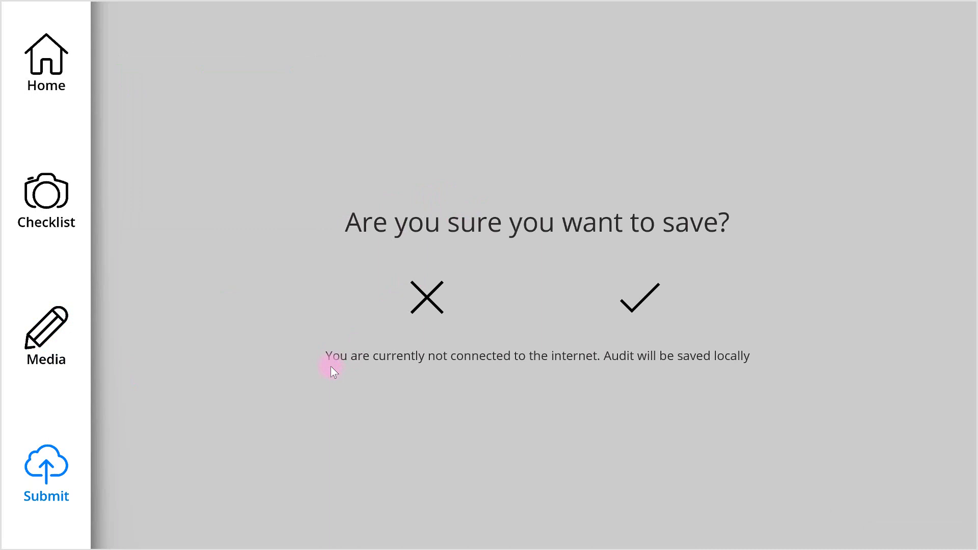
{"action": "mouse_move", "coordinate": [624, 360]}
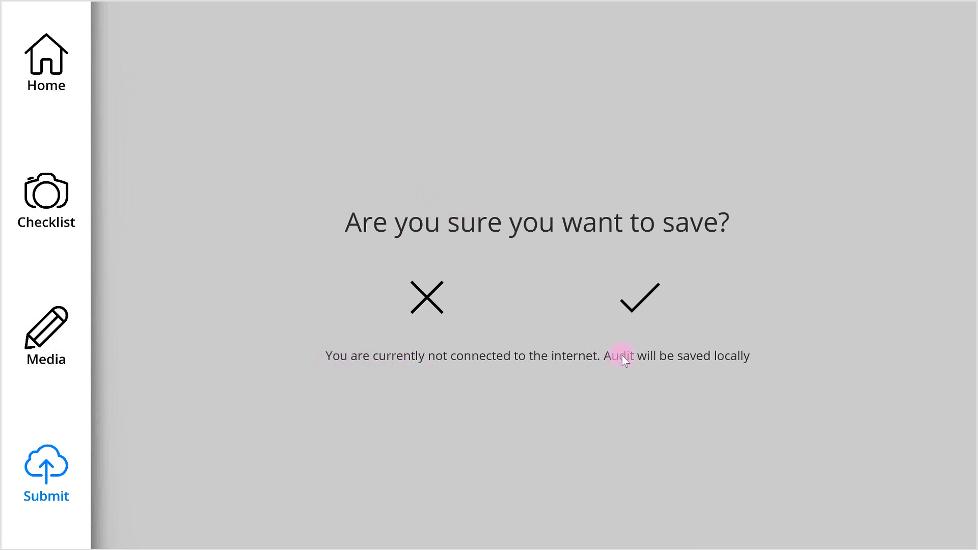
{"action": "mouse_move", "coordinate": [638, 298]}
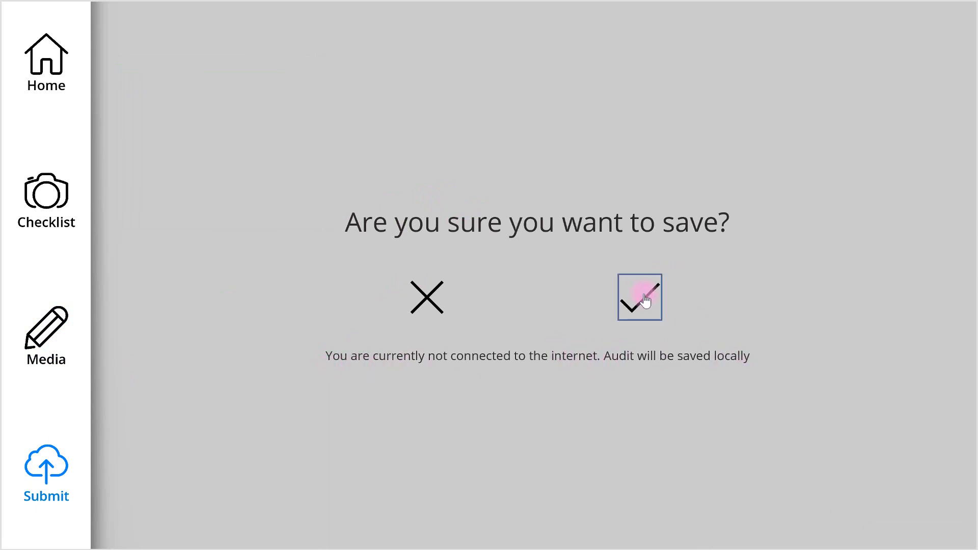
{"action": "left_click", "coordinate": [638, 298]}
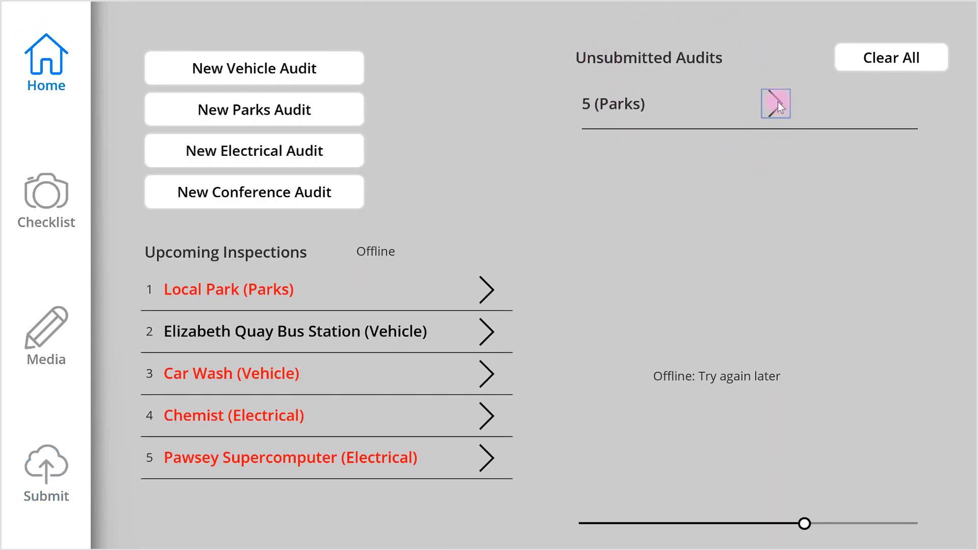
- Reopen saved parks audit job 5, then return home now the app is online
{"action": "left_click", "coordinate": [774, 104]}
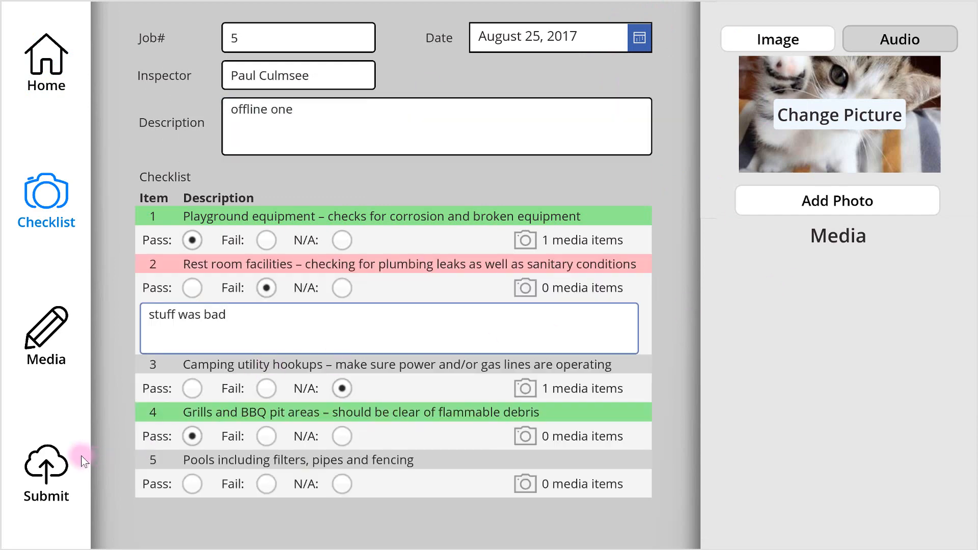
{"action": "left_click", "coordinate": [46, 59]}
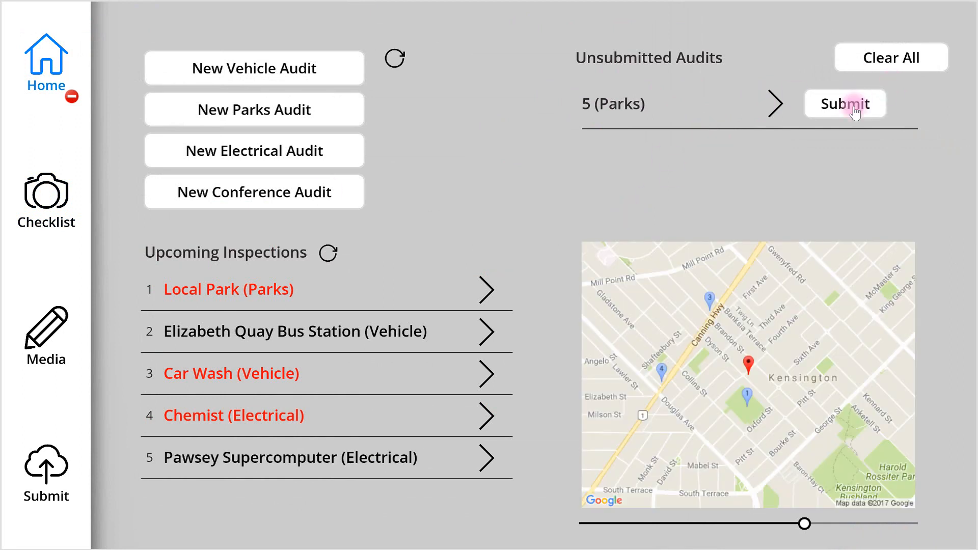
- Submit the saved Parks audit job 5 and confirm, clearing the Unsubmitted Audits list
{"action": "left_click", "coordinate": [844, 104]}
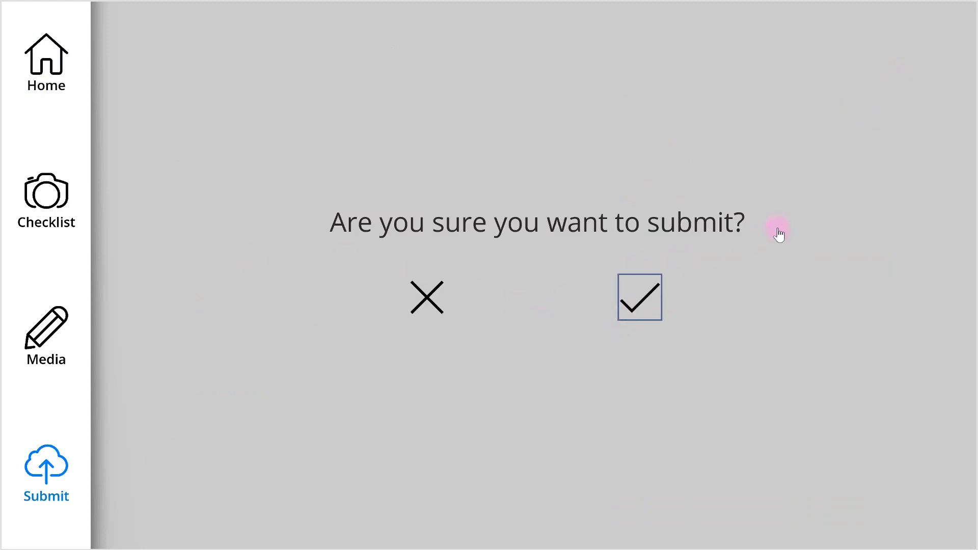
{"action": "left_click", "coordinate": [639, 297]}
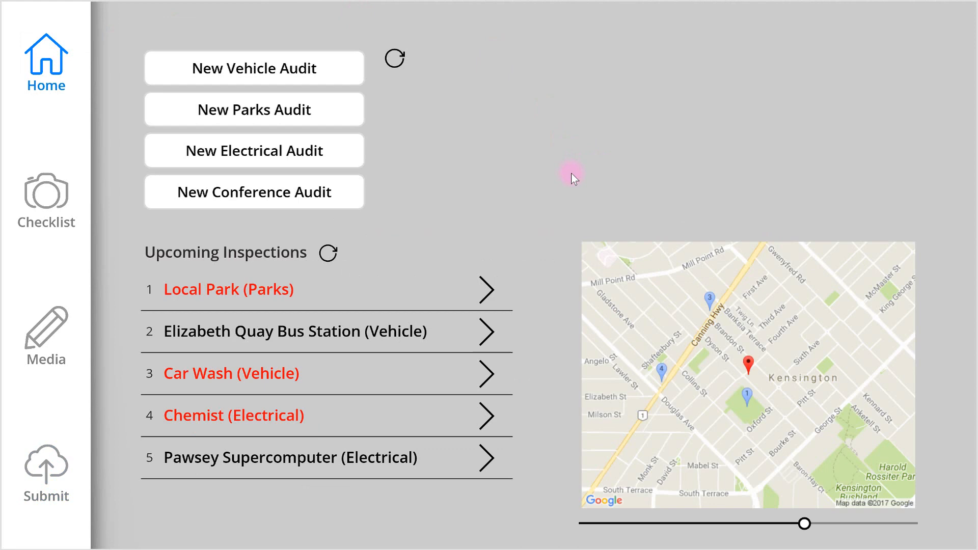
{"action": "mouse_move", "coordinate": [762, 443]}
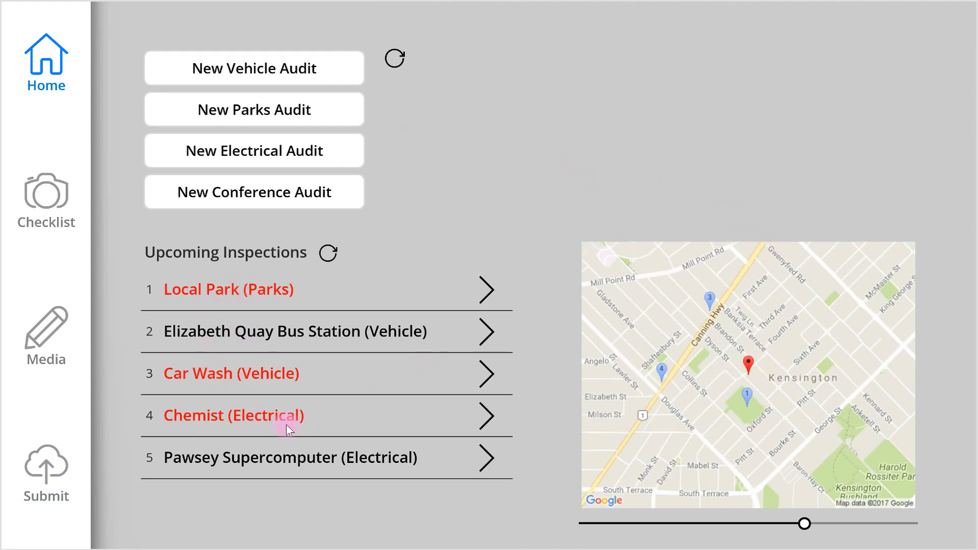
{"action": "mouse_move", "coordinate": [181, 293]}
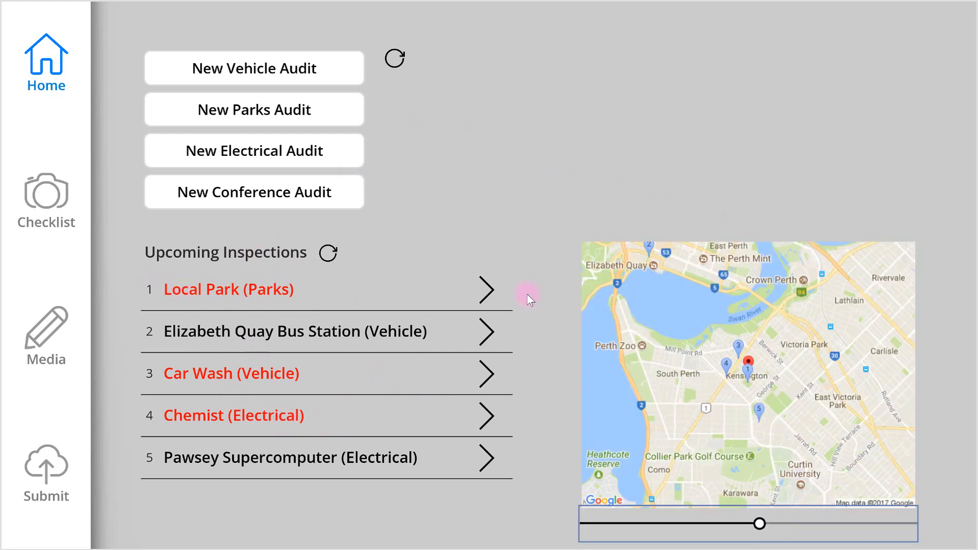
{"action": "mouse_move", "coordinate": [218, 304]}
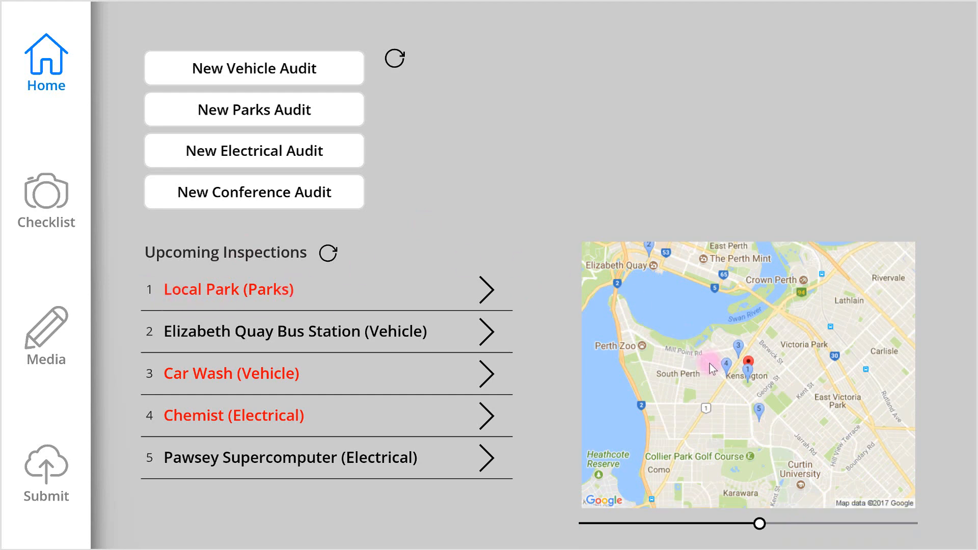
{"action": "mouse_move", "coordinate": [751, 312]}
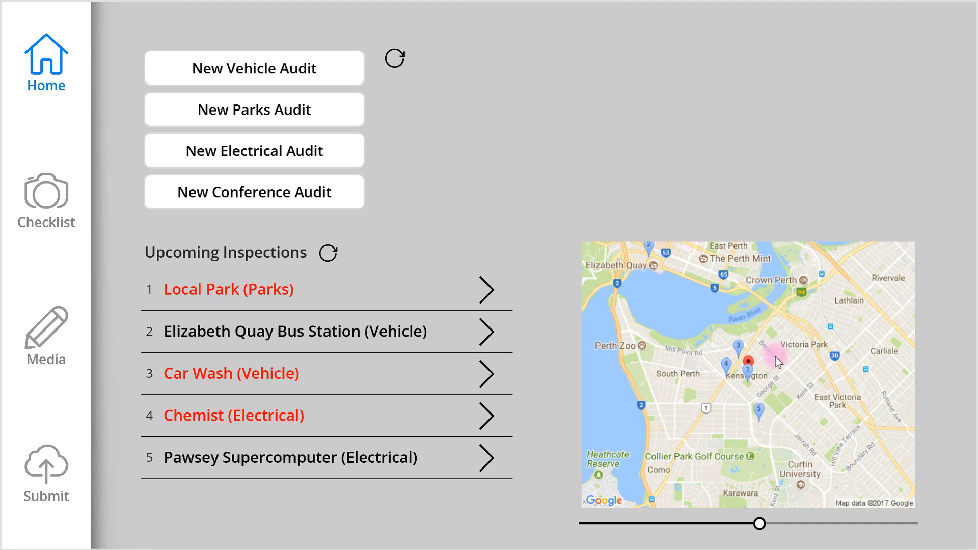
{"action": "mouse_move", "coordinate": [746, 297]}
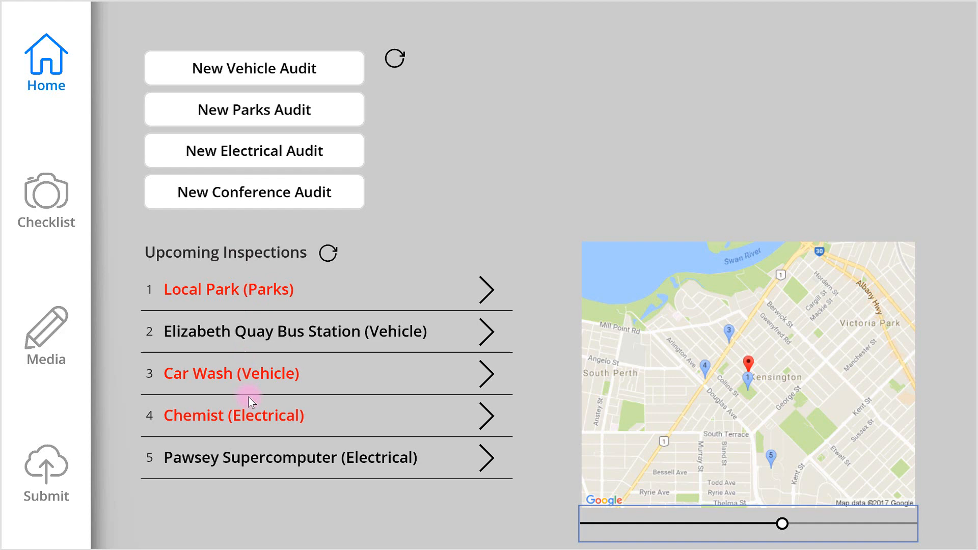
{"action": "mouse_move", "coordinate": [693, 391]}
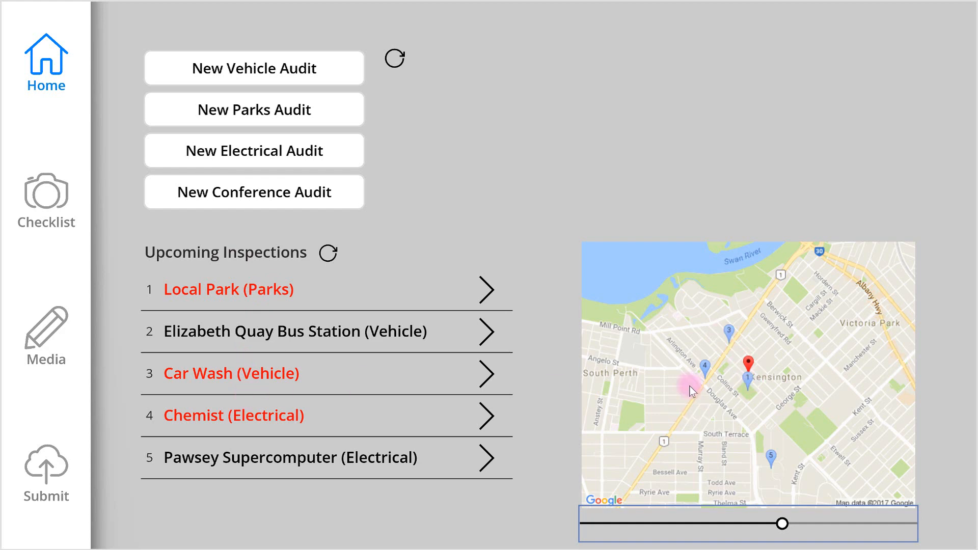